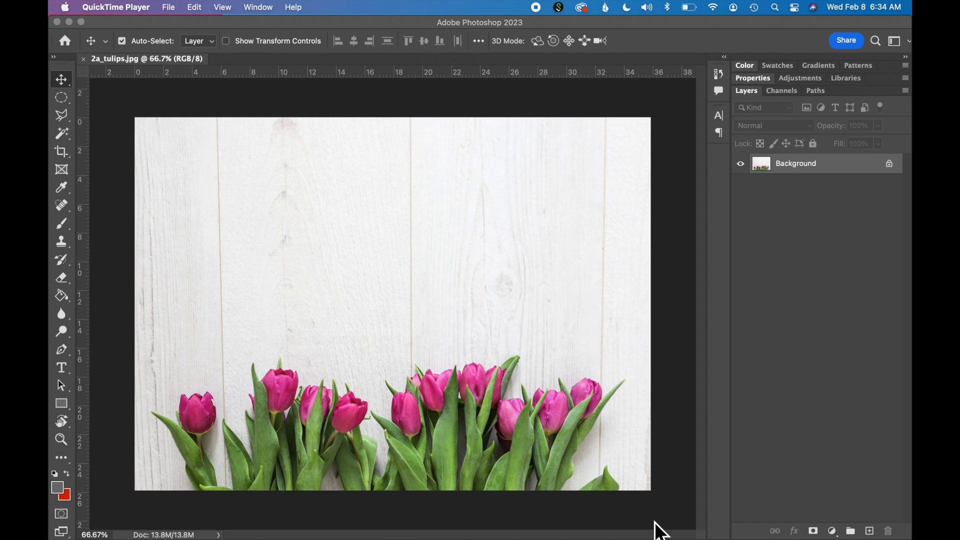
Step: Create a blank 6 × 4 inch landscape Postcard-preset document from Art & Illustration
click(141, 7)
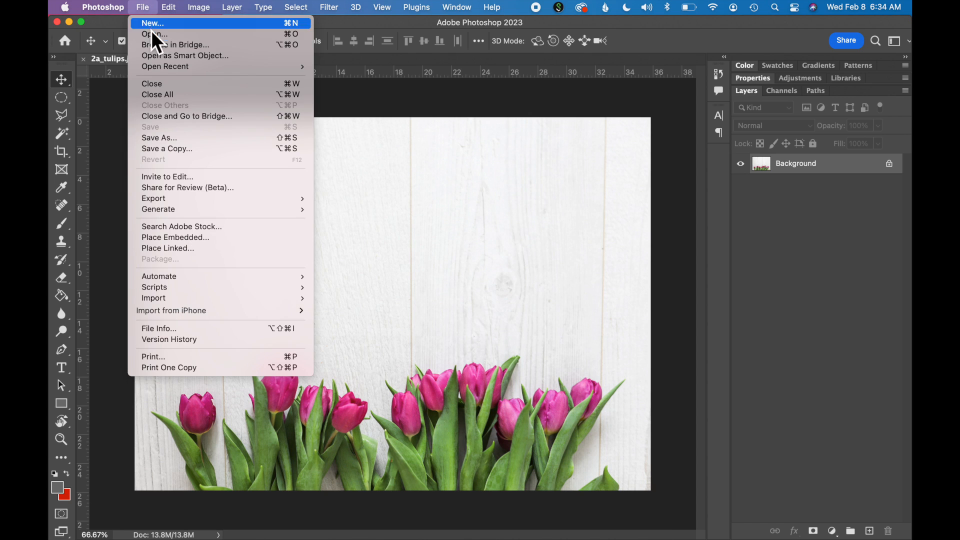
click(152, 23)
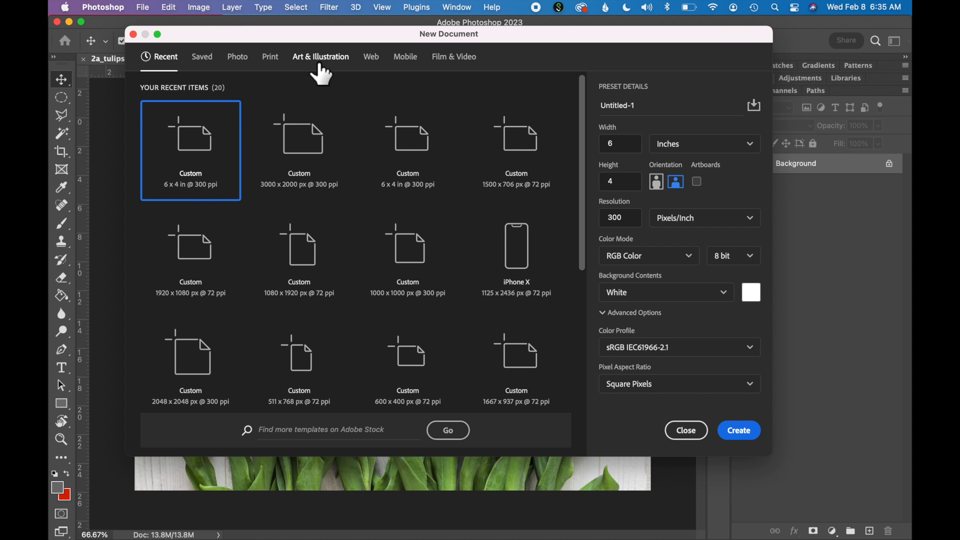
click(320, 56)
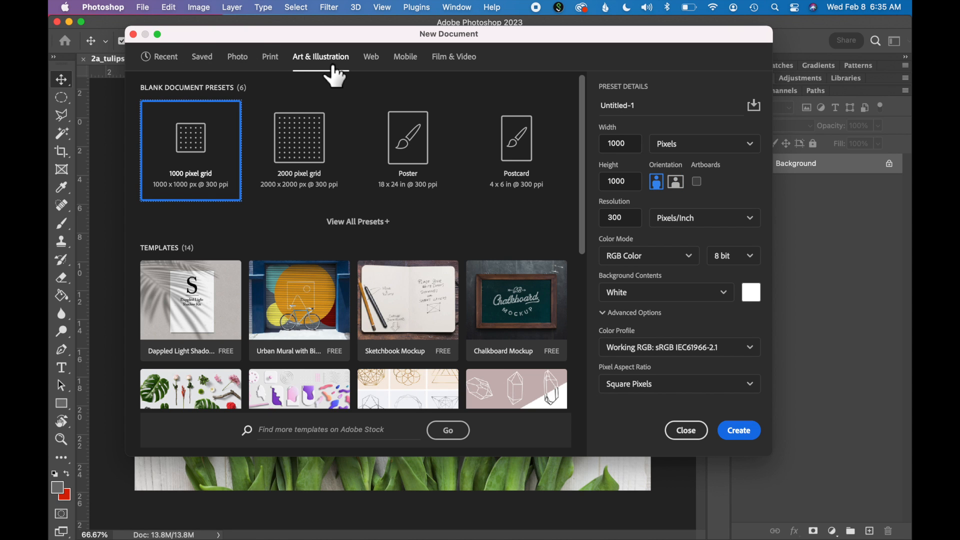
mouse_move(452, 135)
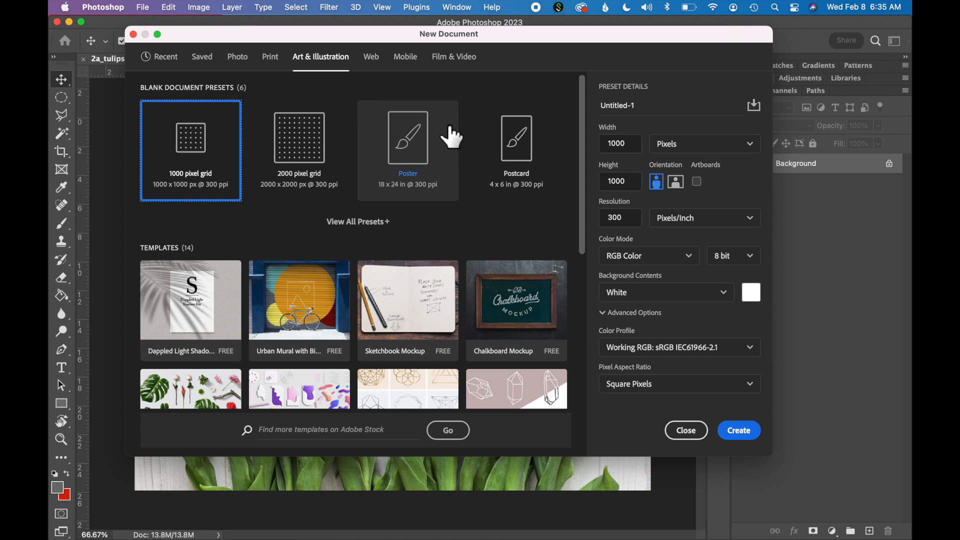
click(516, 150)
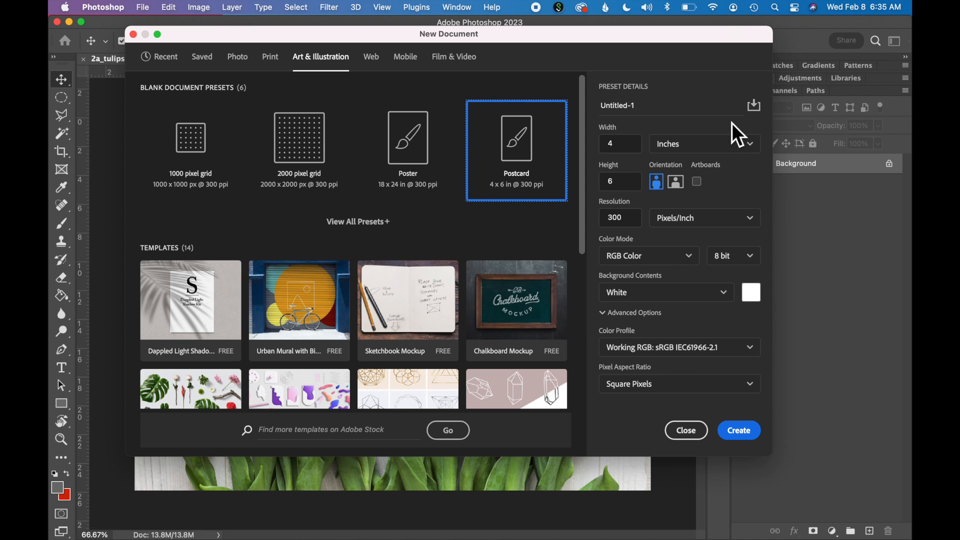
mouse_move(773, 137)
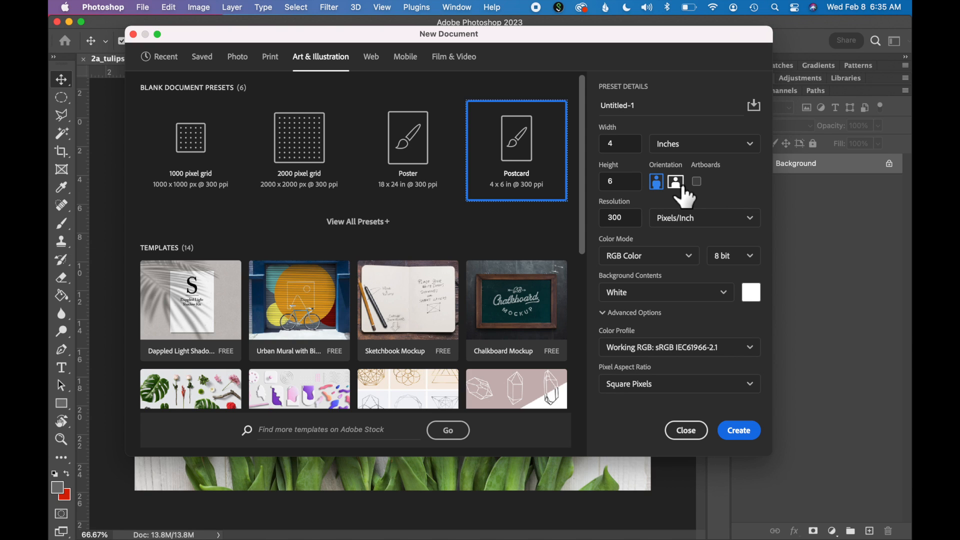
mouse_move(681, 193)
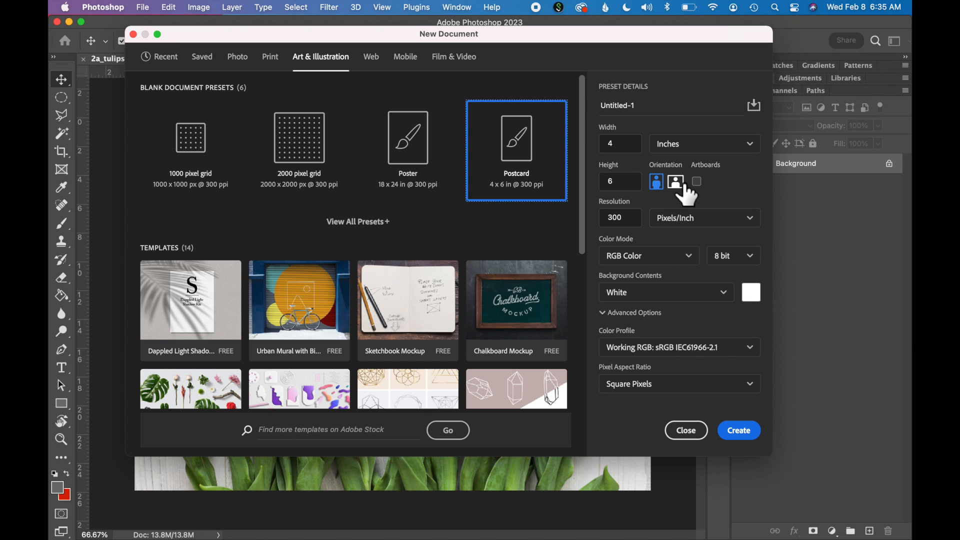
click(676, 181)
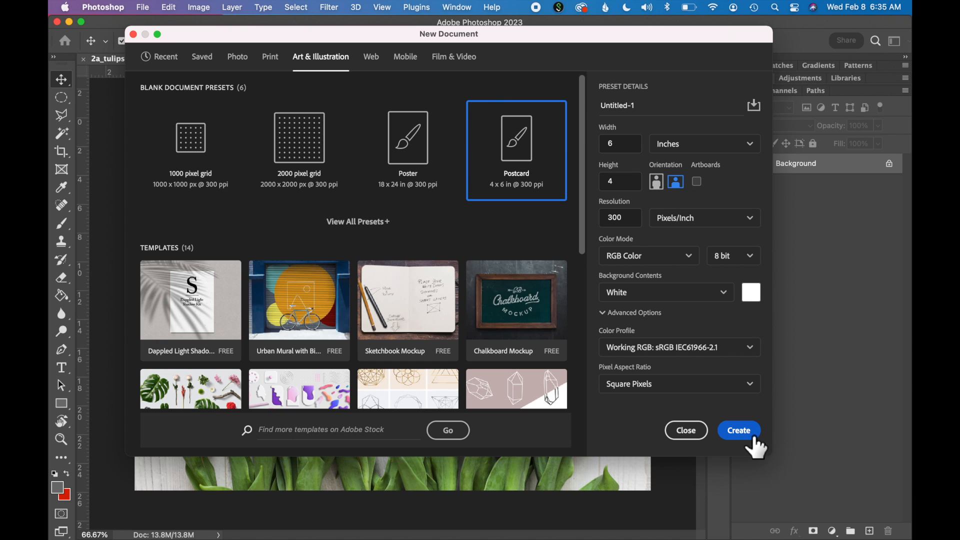
click(738, 430)
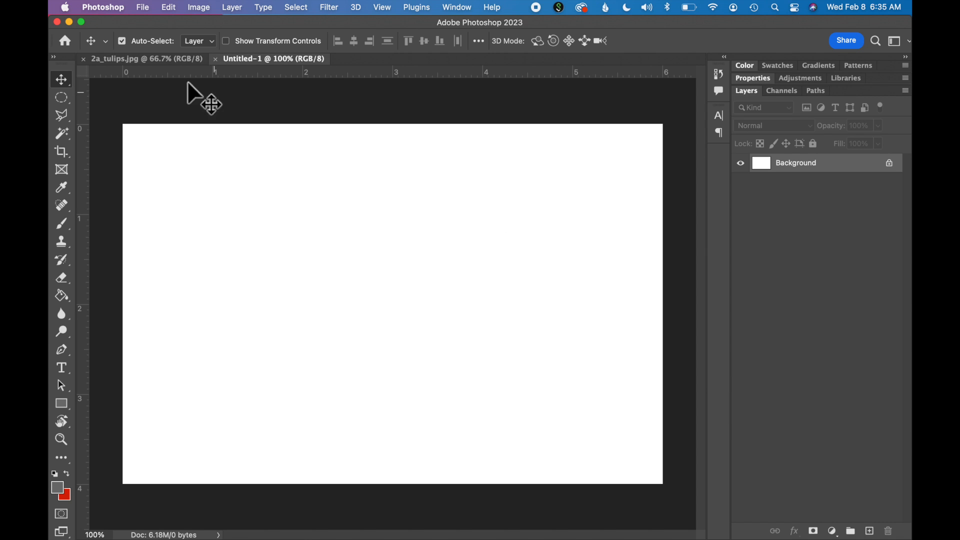
Step: Save the postcard as tulip_postcard_v1.0.psd in Photoshop format
click(142, 7)
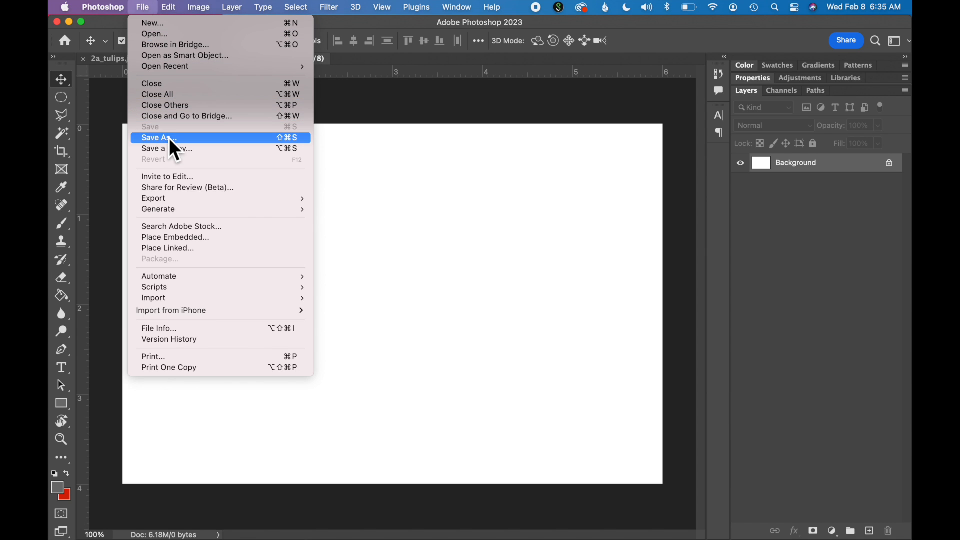
click(158, 138)
text(tulip_postcard_v1.0)
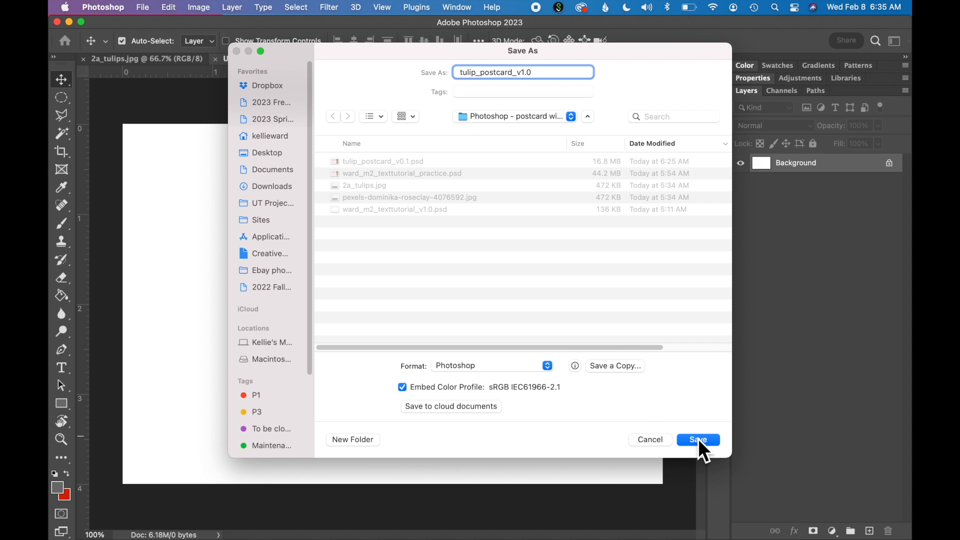
click(698, 440)
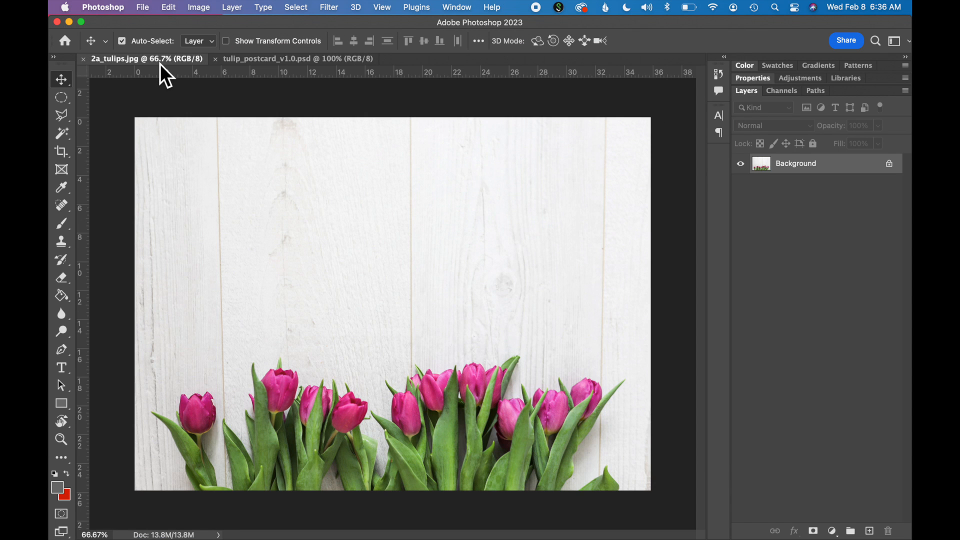
mouse_move(397, 299)
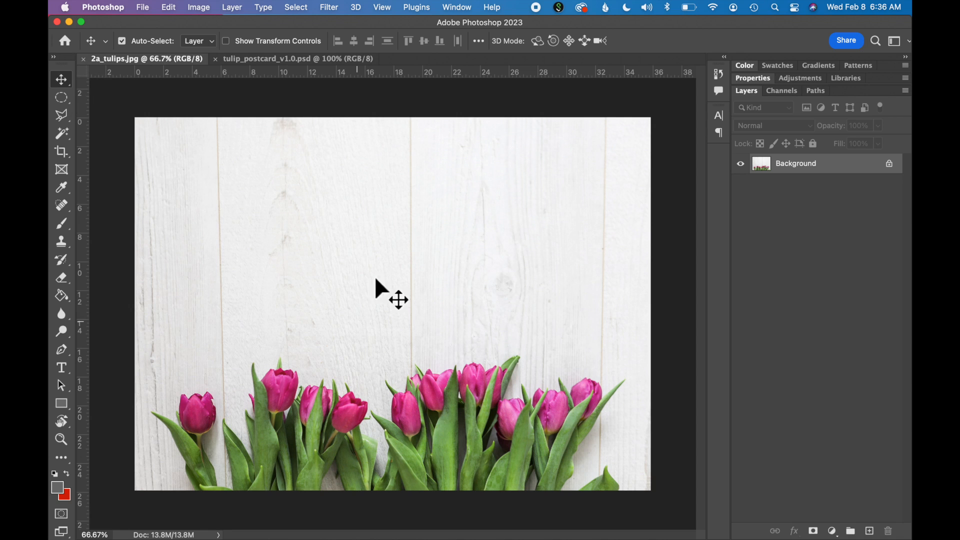
mouse_move(264, 83)
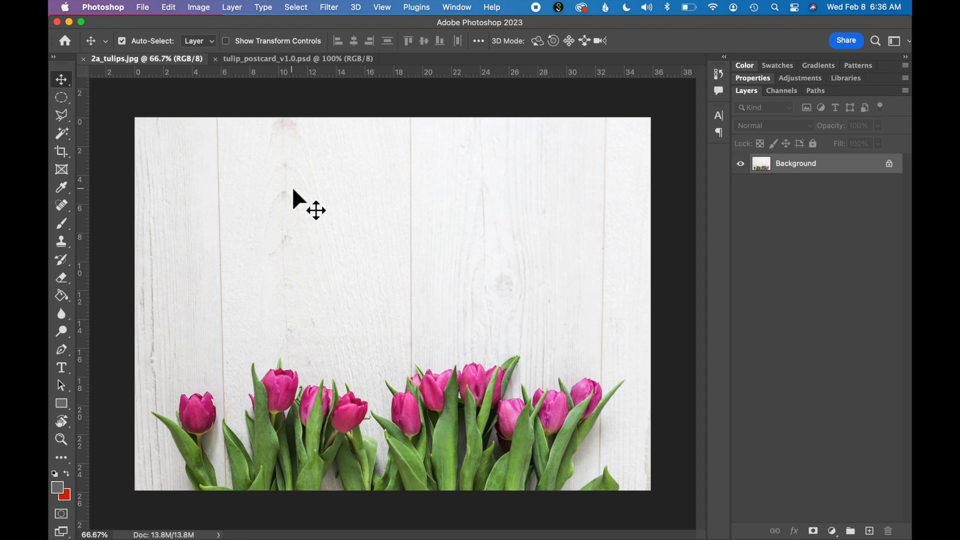
mouse_move(393, 307)
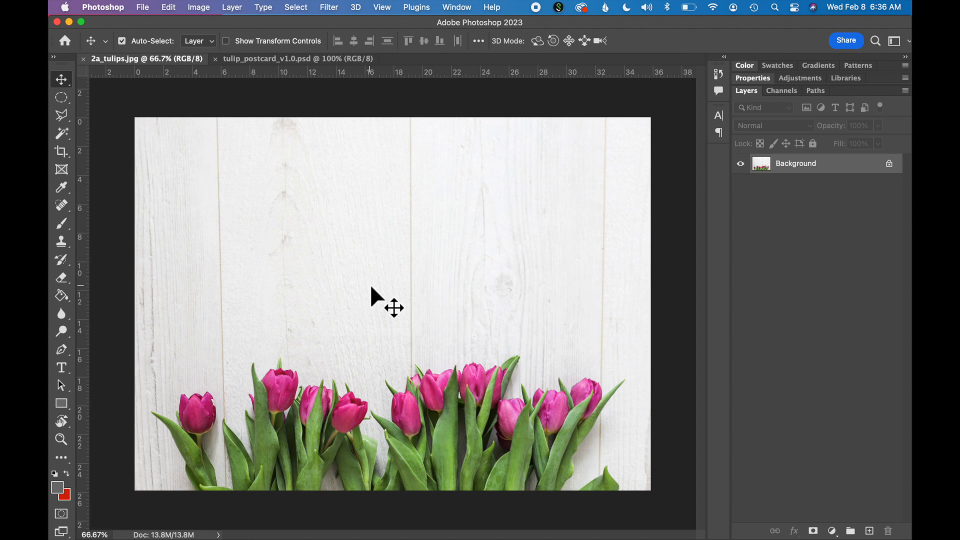
mouse_move(357, 176)
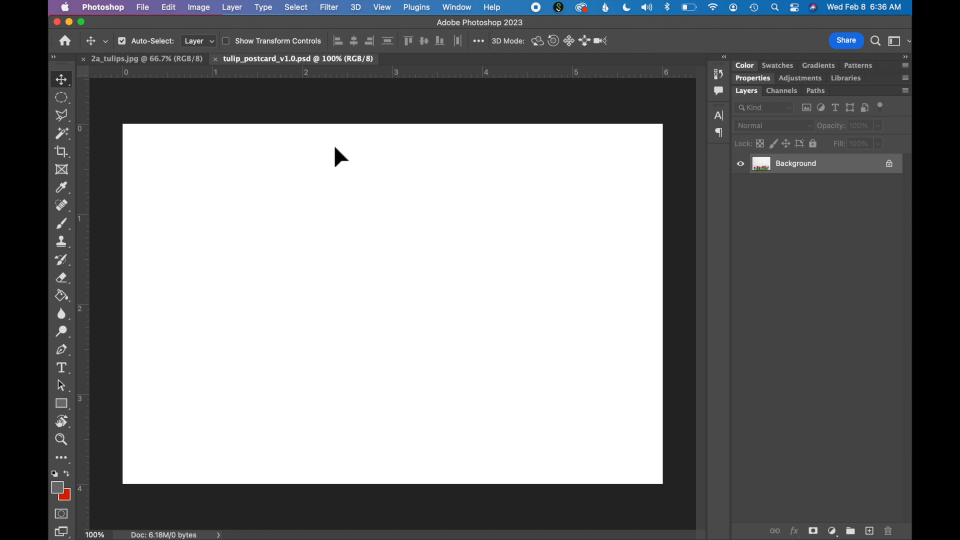
mouse_move(349, 287)
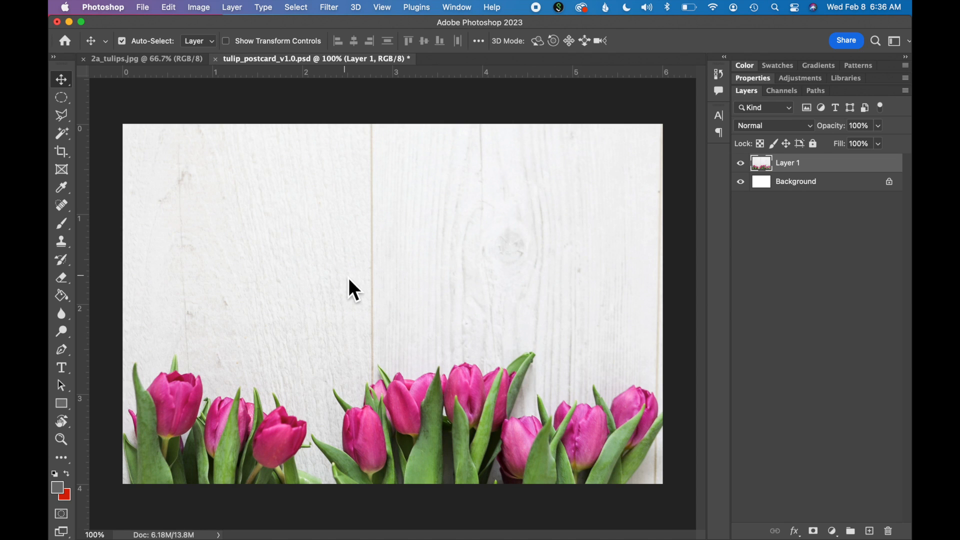
mouse_move(451, 309)
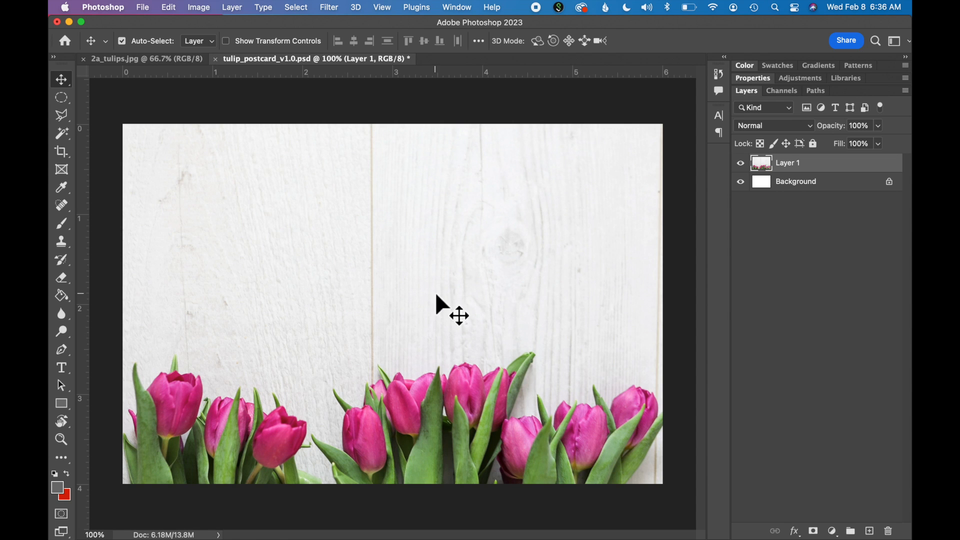
mouse_move(456, 419)
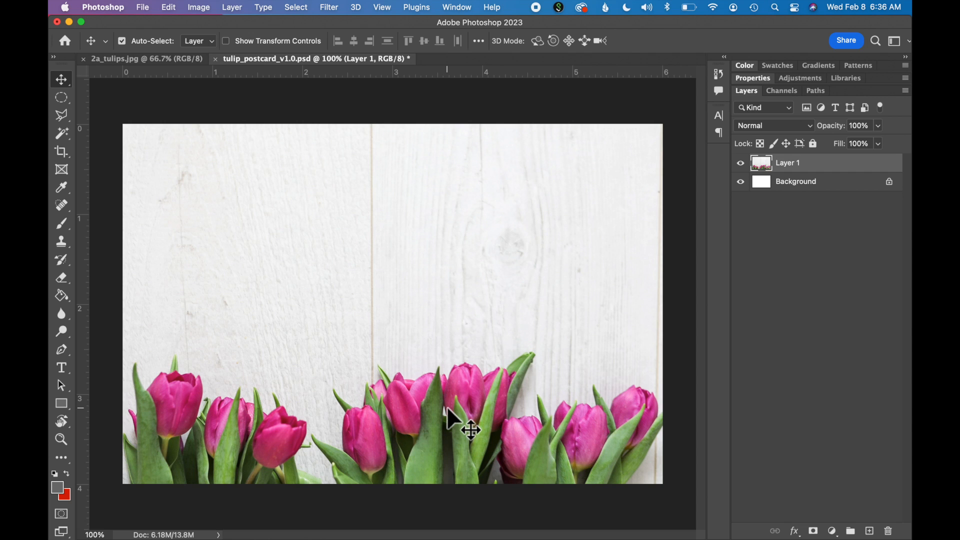
mouse_move(610, 61)
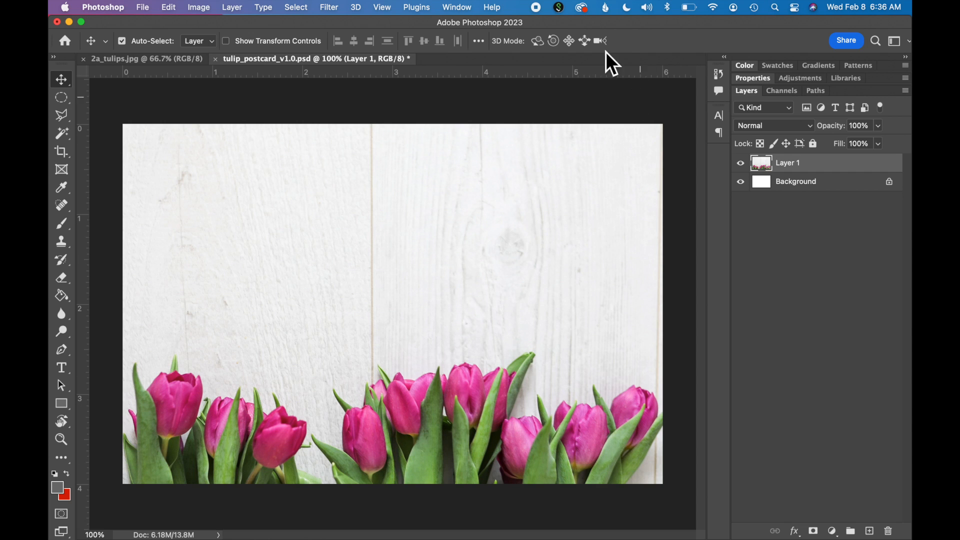
mouse_move(486, 481)
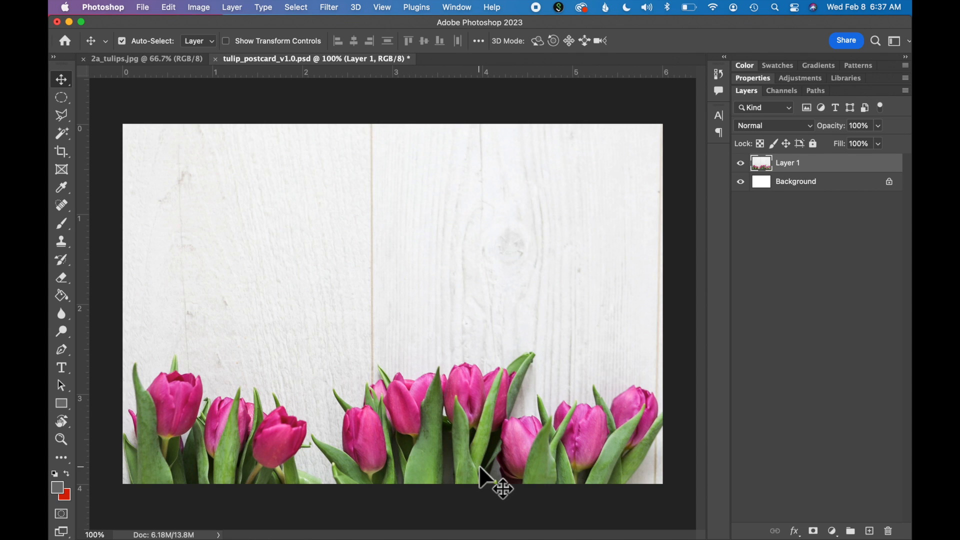
mouse_move(378, 312)
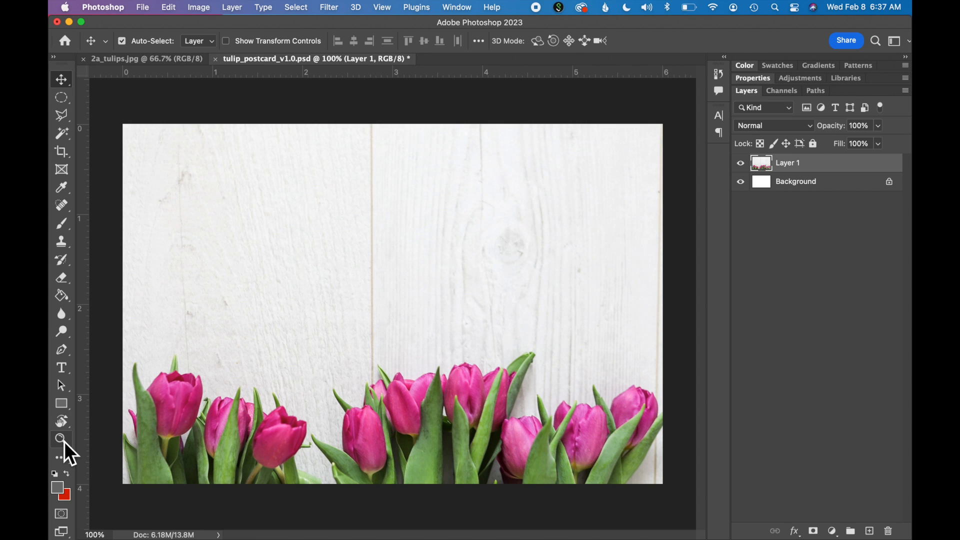
Step: Zoom the postcard view out to 50% with the Zoom tool
click(61, 439)
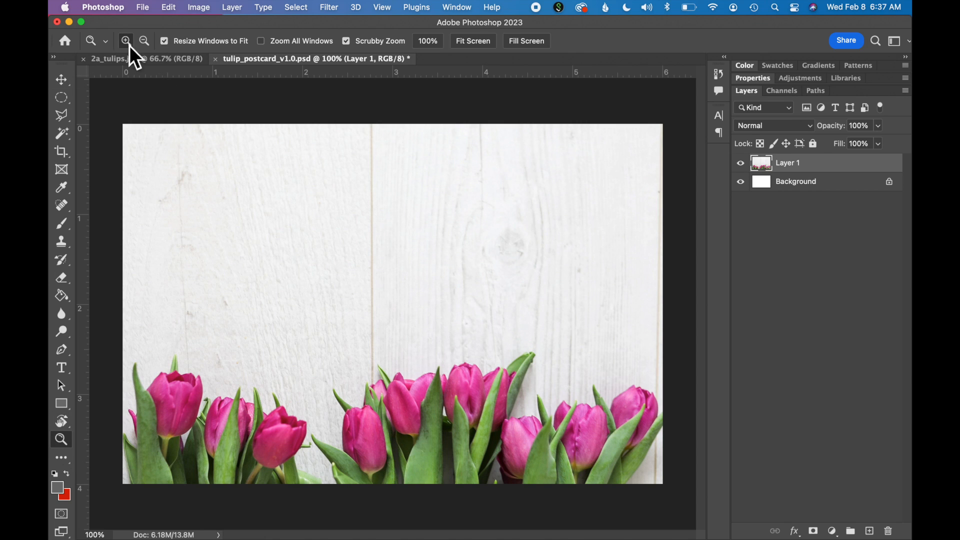
mouse_move(142, 31)
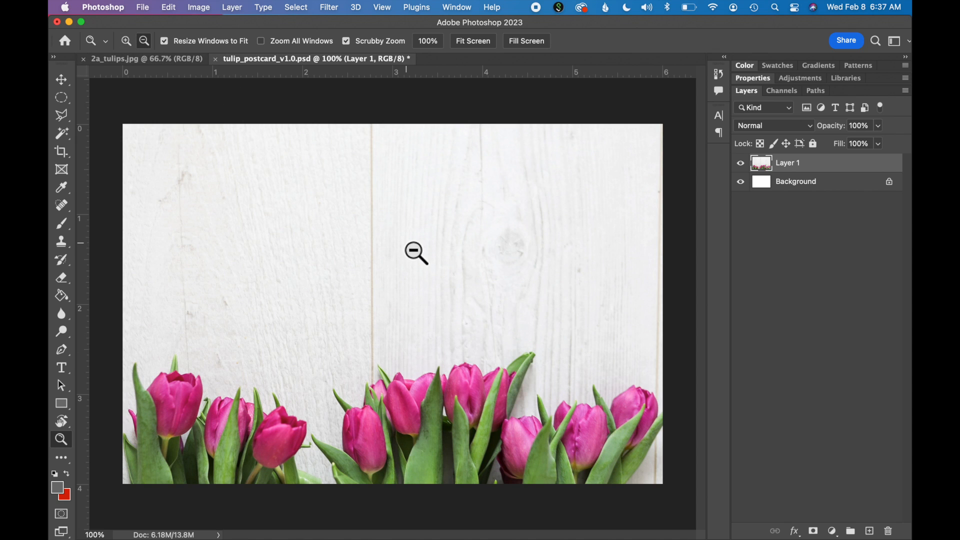
click(415, 252)
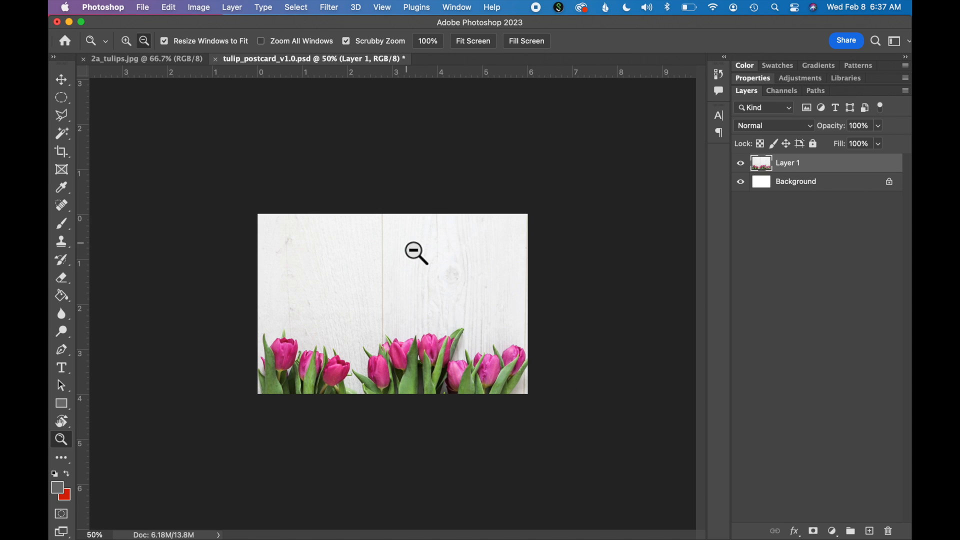
mouse_move(185, 154)
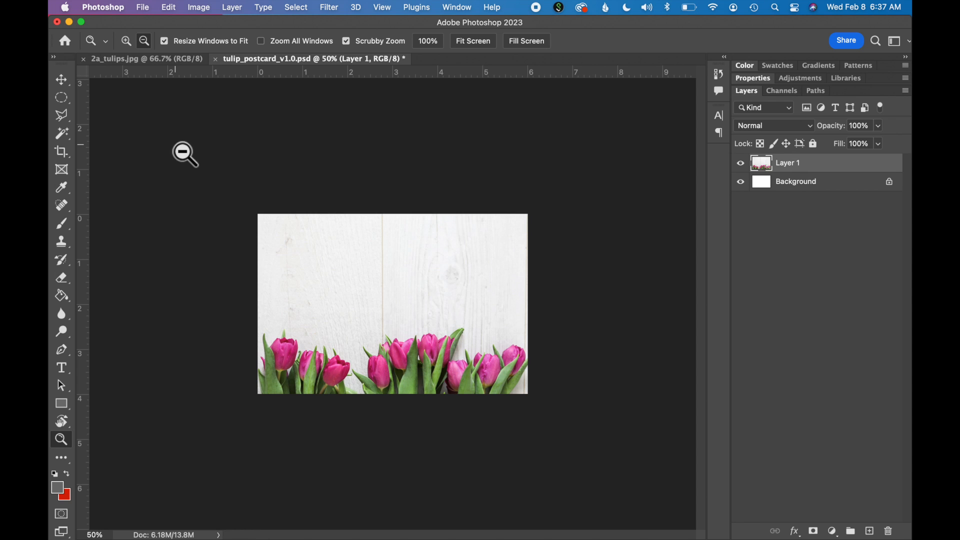
Step: Free Transform the tulip layer, rotating it -90° and dragging the flowers to the right edge
click(167, 7)
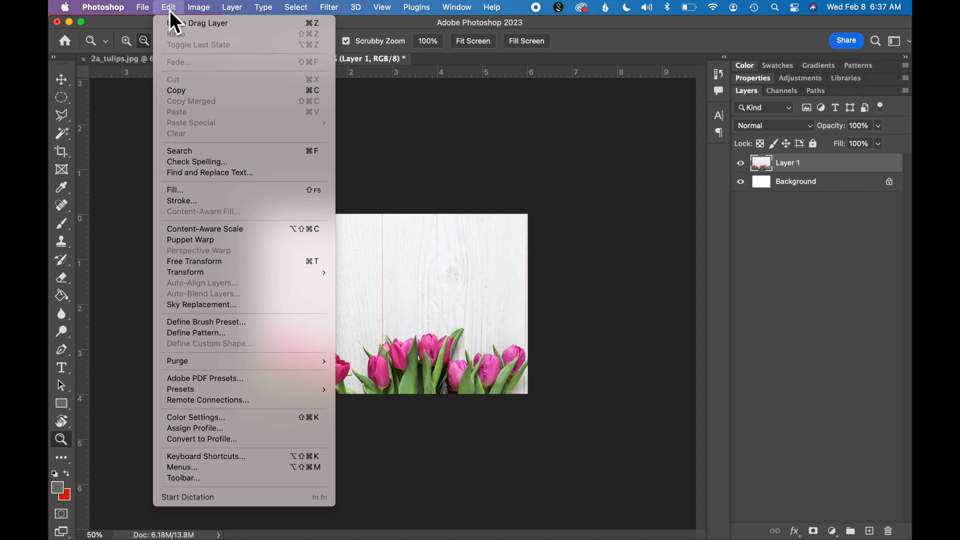
mouse_move(185, 272)
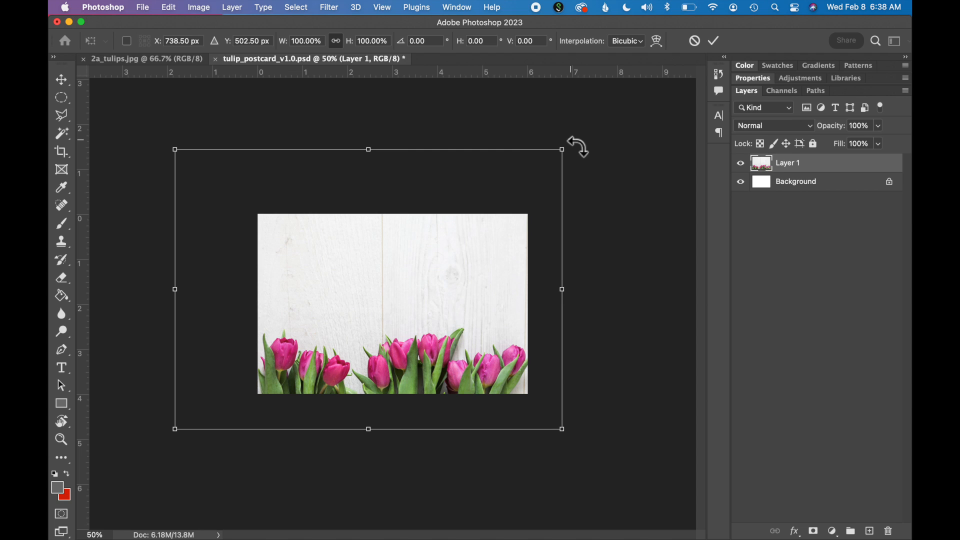
drag(576, 147, 603, 251)
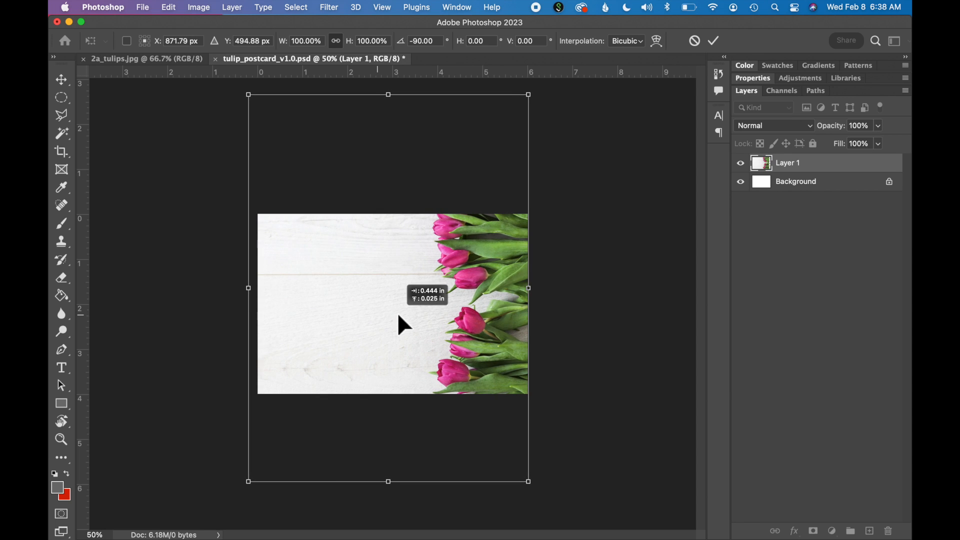
drag(401, 324, 478, 214)
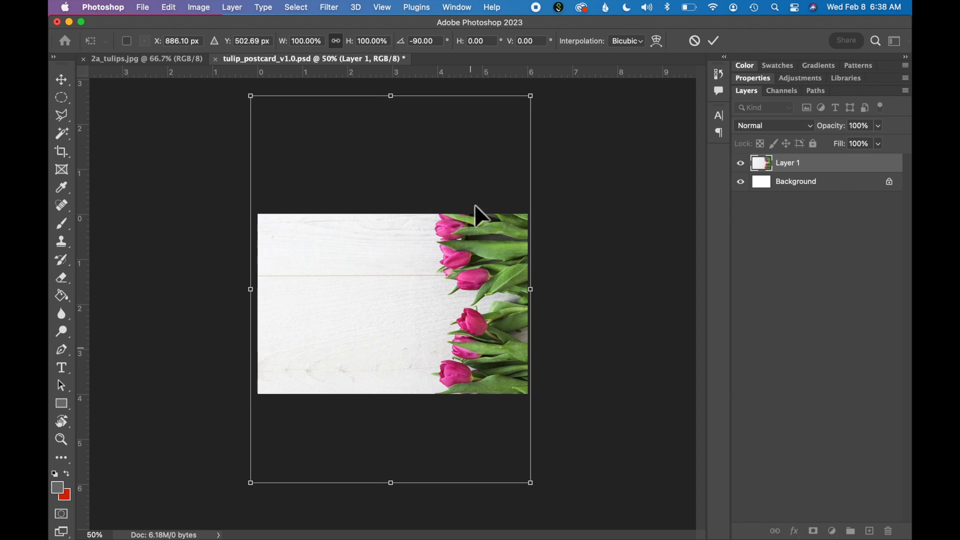
mouse_move(487, 429)
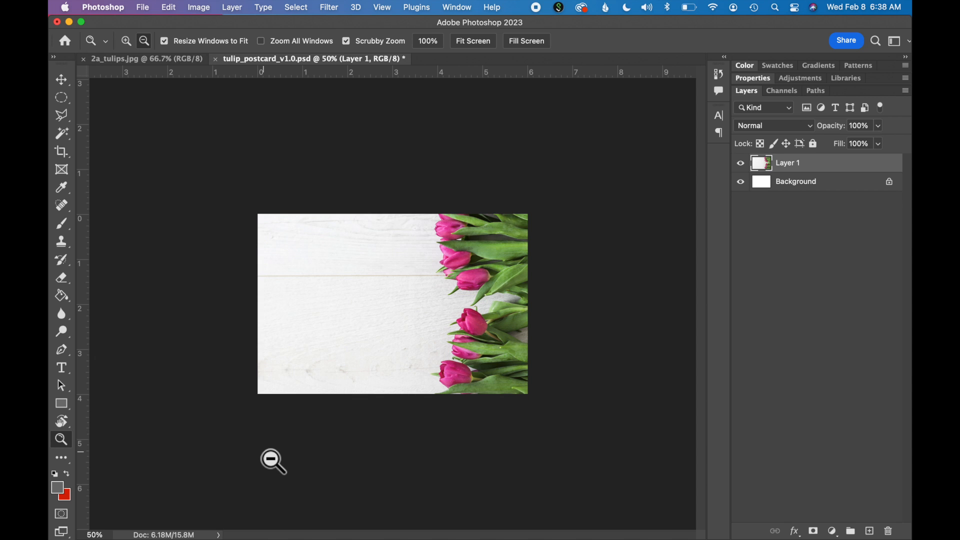
mouse_move(283, 473)
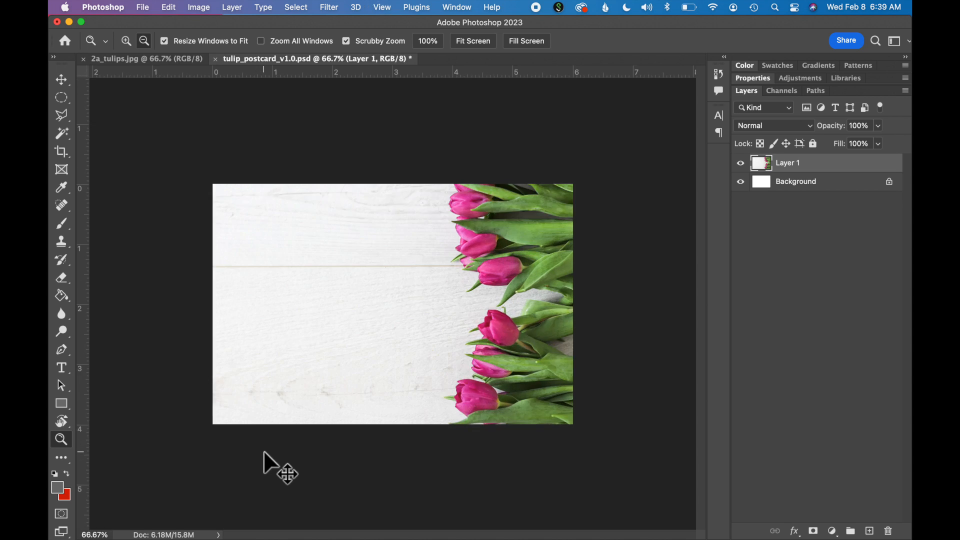
Step: Zoom in to 100% on the postcard
click(271, 460)
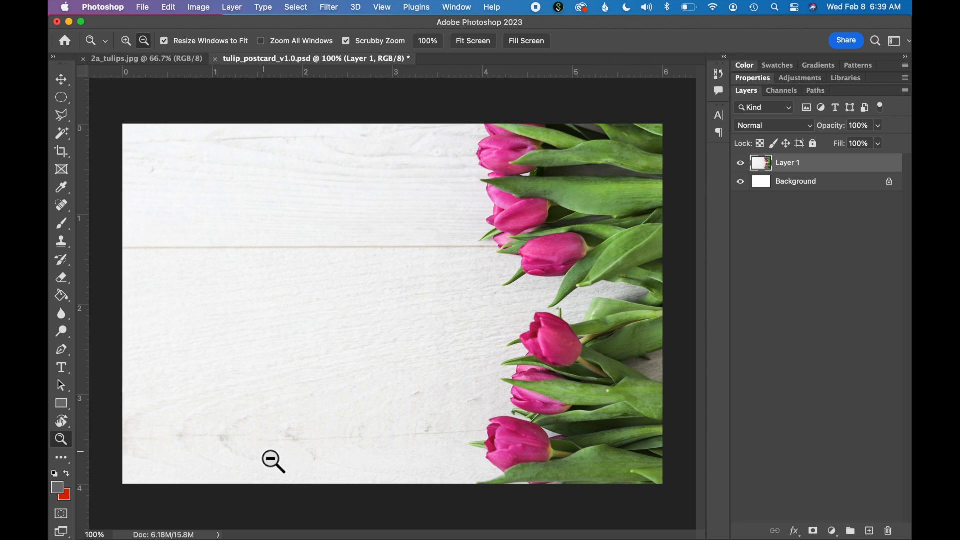
mouse_move(150, 330)
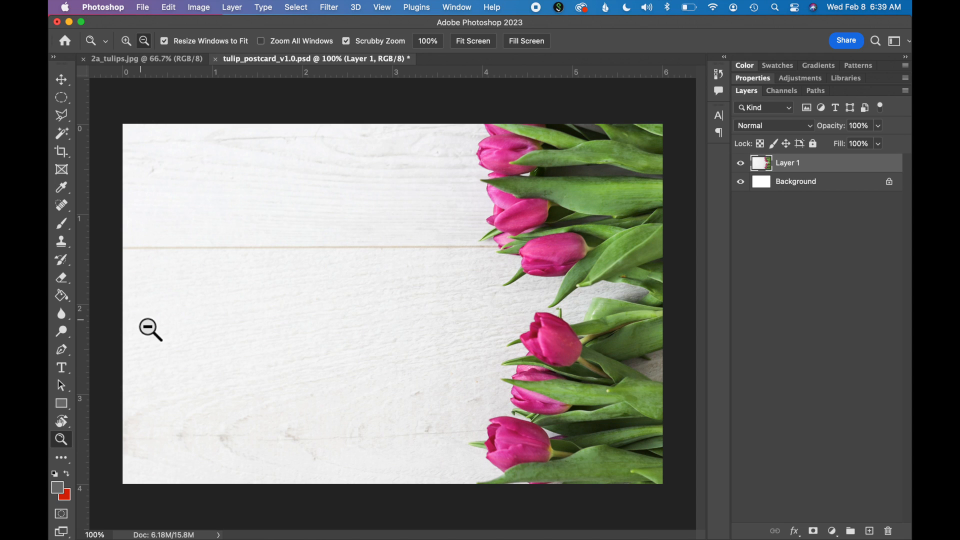
Step: Add a Horizontal Type layer reading 'Springtime Tulip Sale' at top left and select it
click(61, 367)
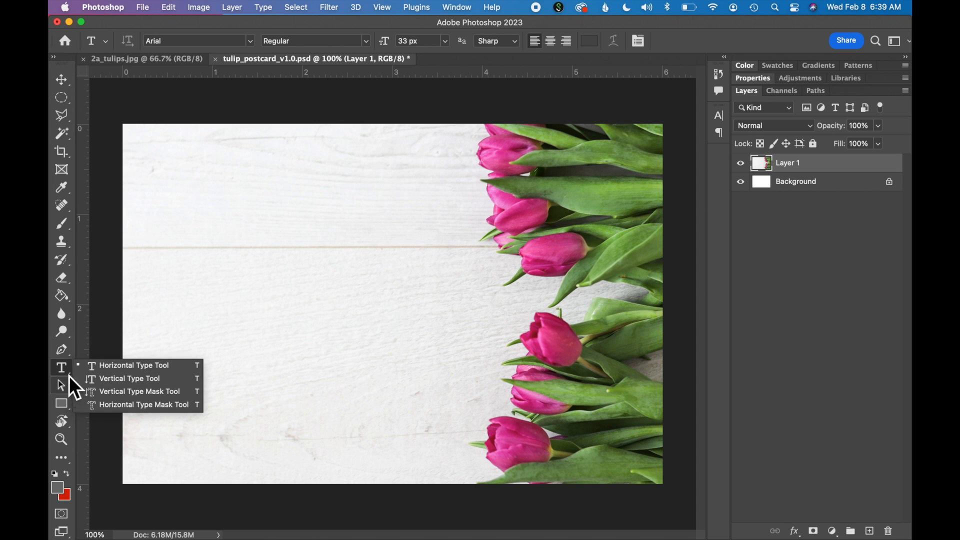
click(132, 365)
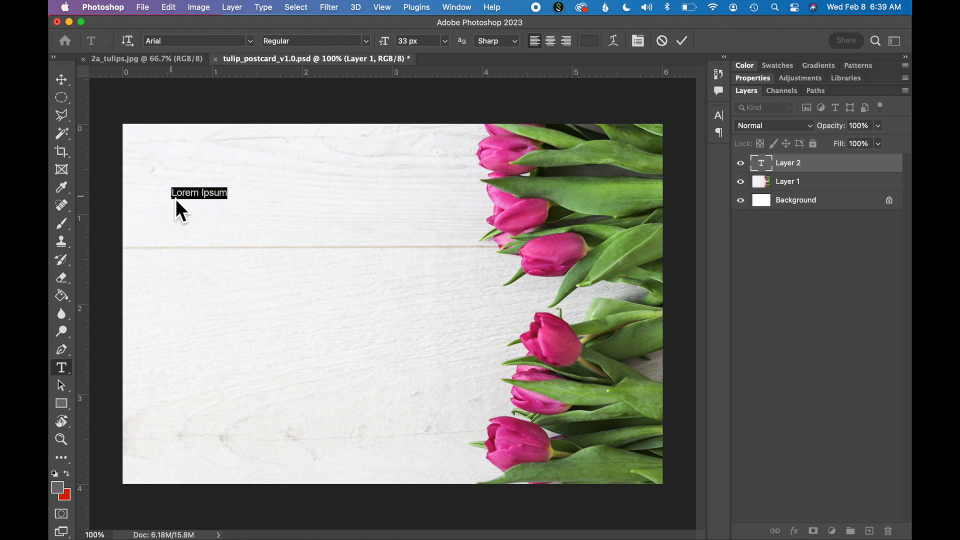
text(Springt)
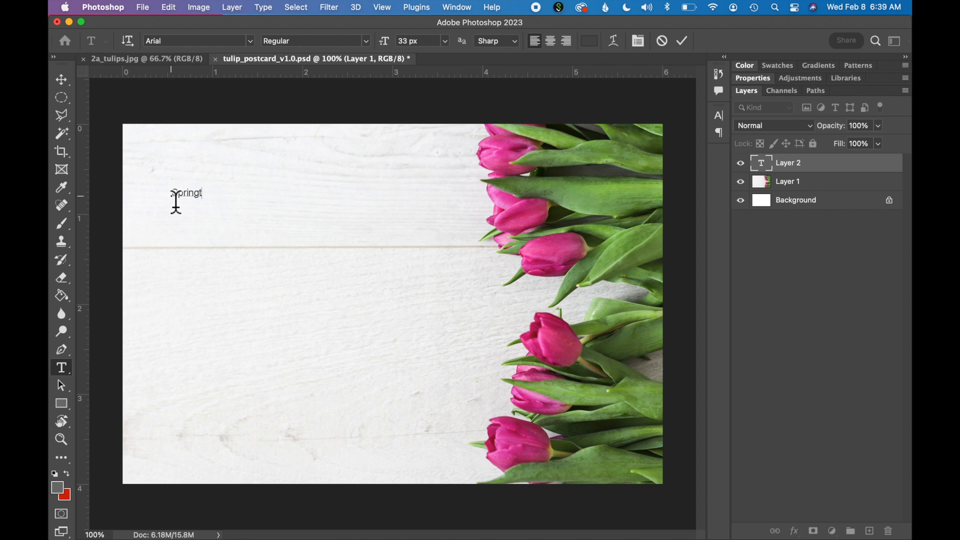
text(ime Tulip)
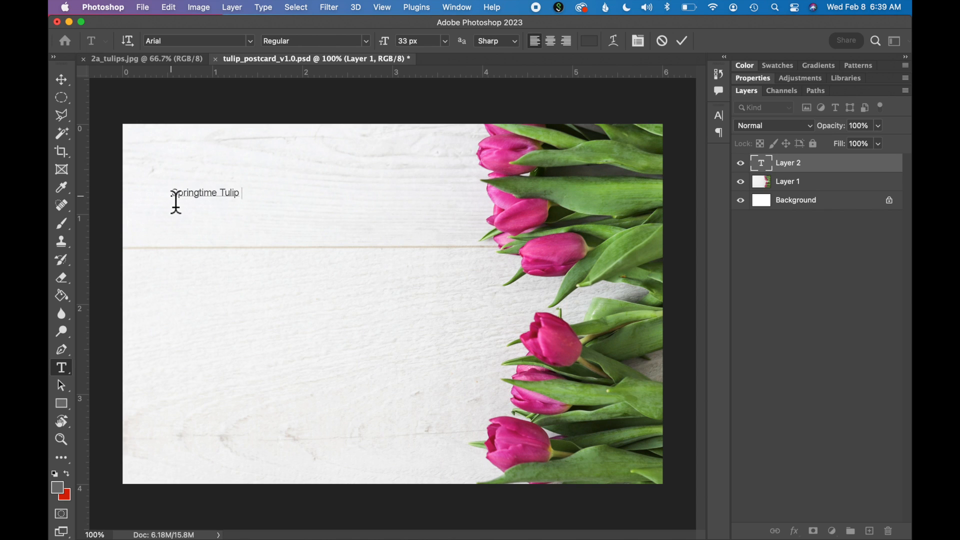
text(Sale)
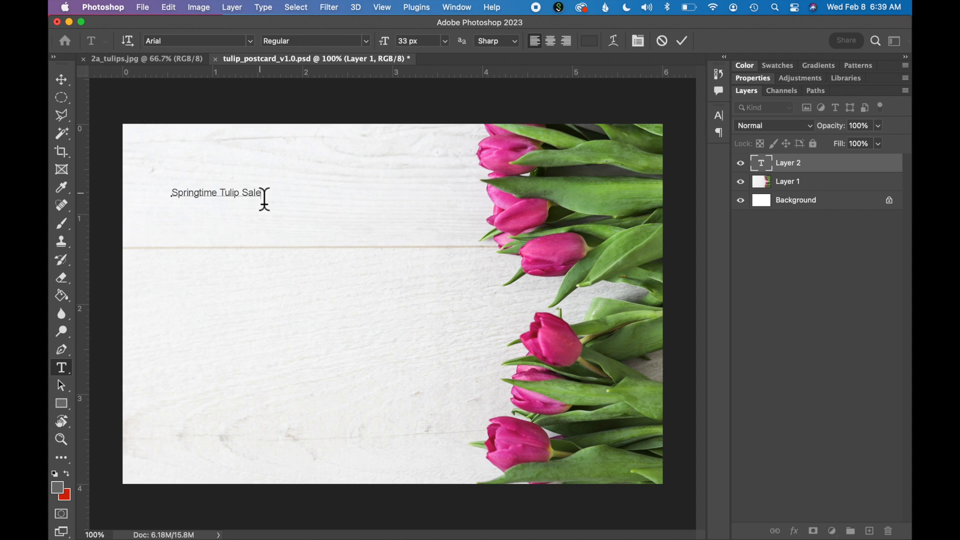
triple_click(214, 192)
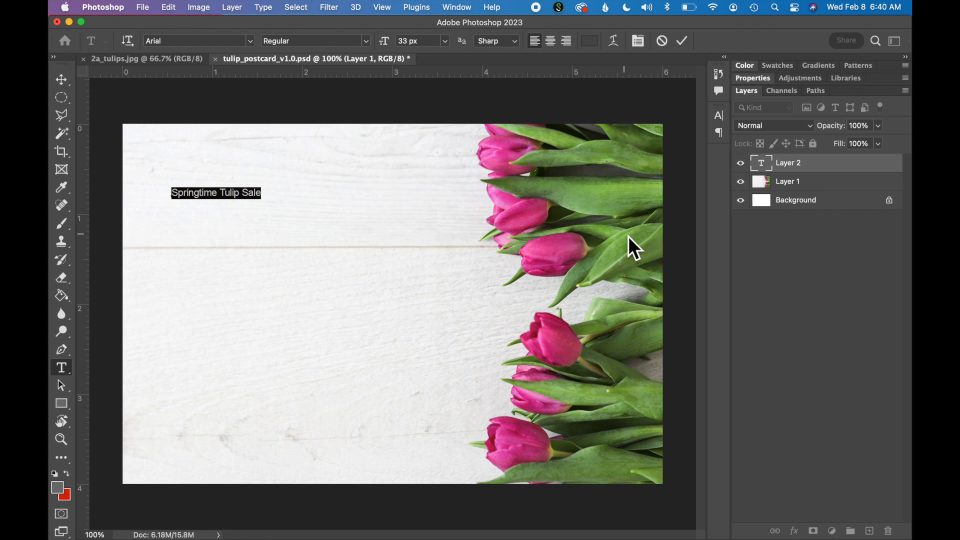
Step: In the Character panel set the headline to 60 px, then enlarge it to 194 px
click(456, 7)
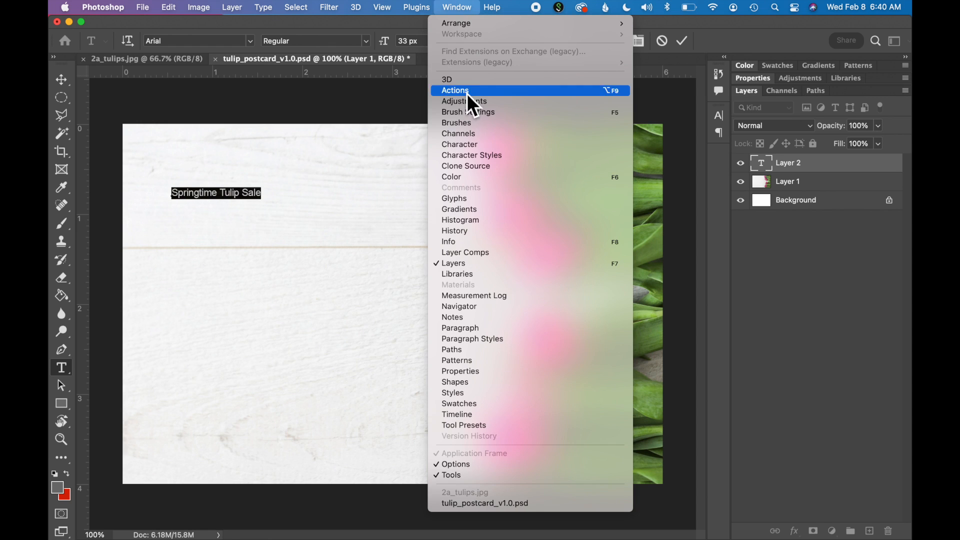
click(459, 144)
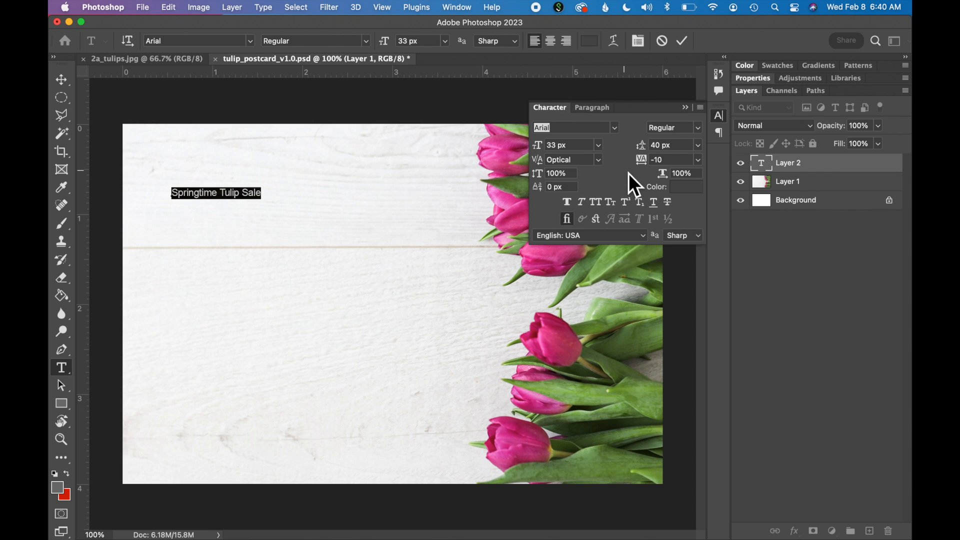
mouse_move(597, 159)
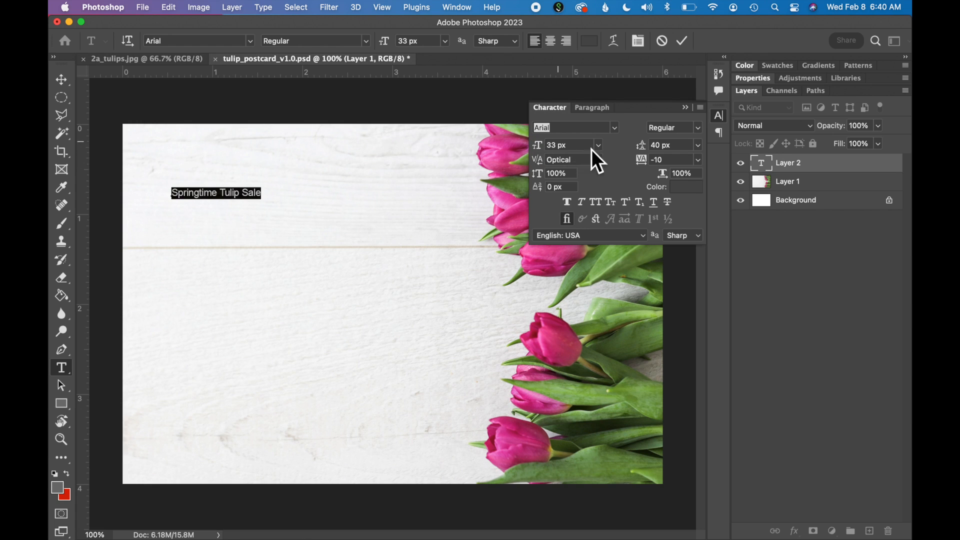
click(598, 145)
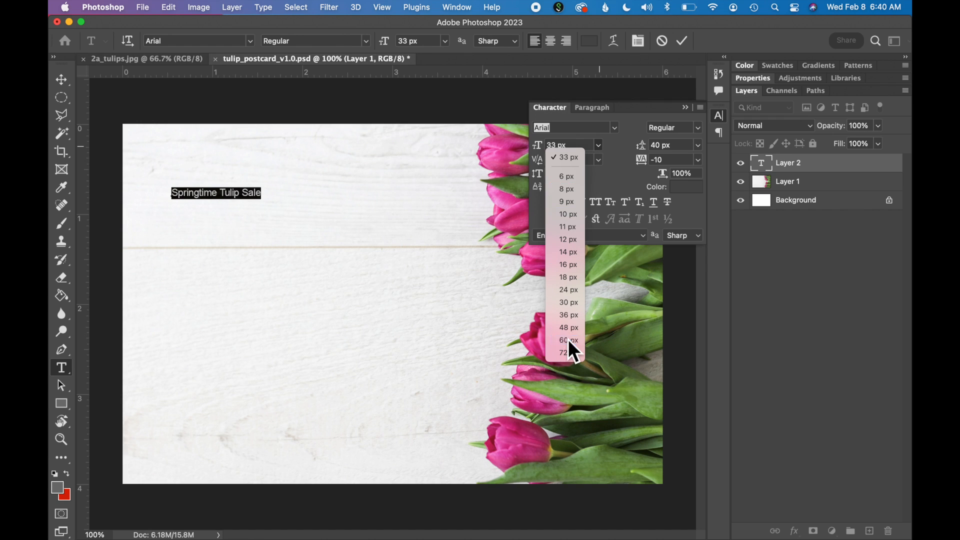
click(564, 340)
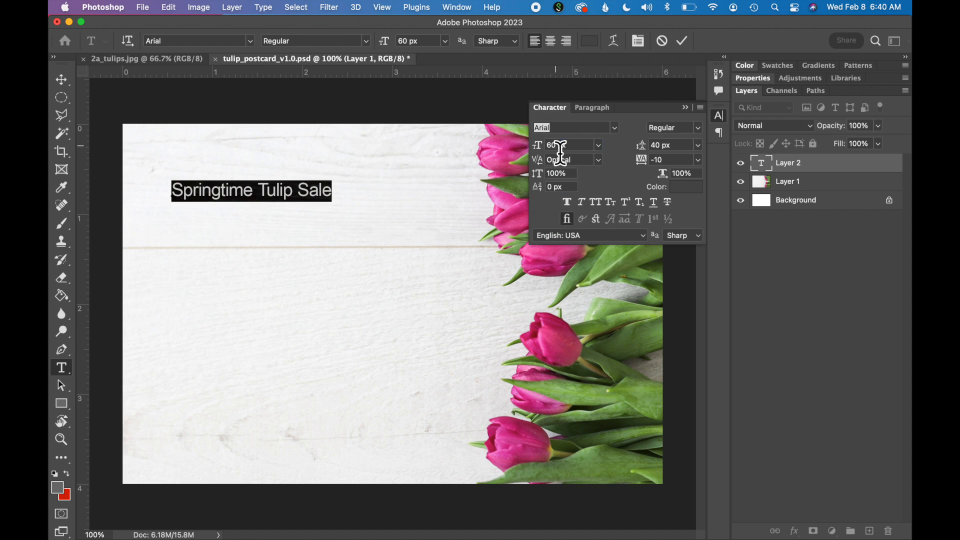
click(569, 145)
text(194)
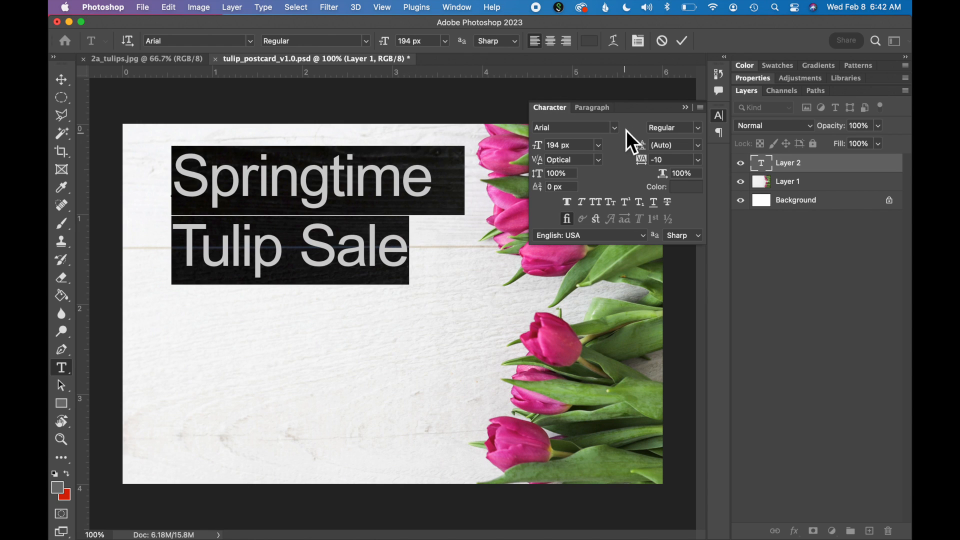
Step: Set the headline in Garamond Premier Pro Semibold, 223 px, tracking -10, leading 244 px
click(614, 127)
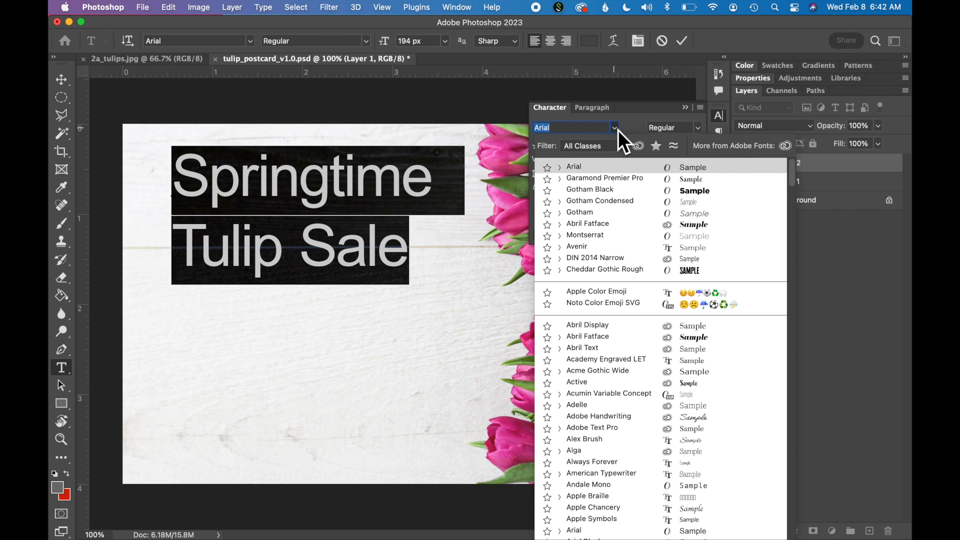
mouse_move(629, 146)
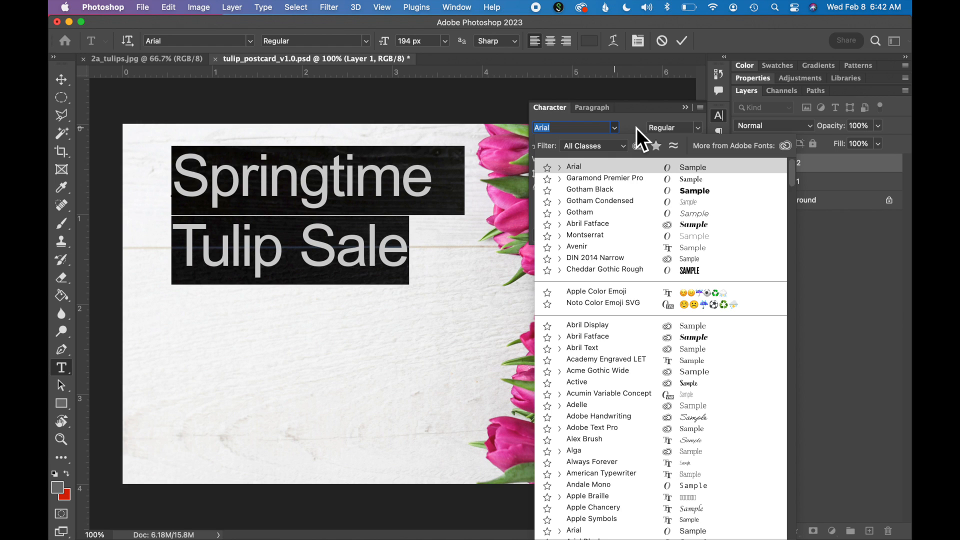
click(604, 178)
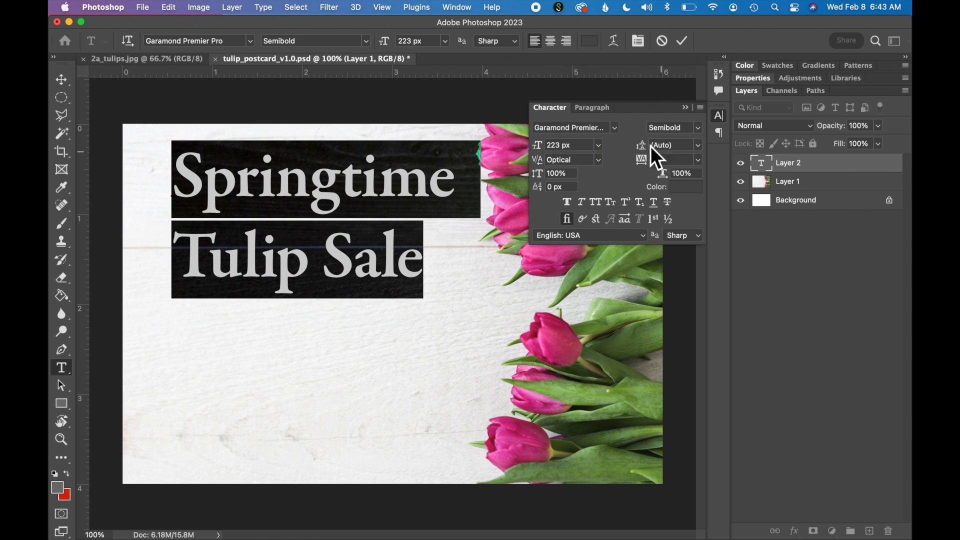
text(-10)
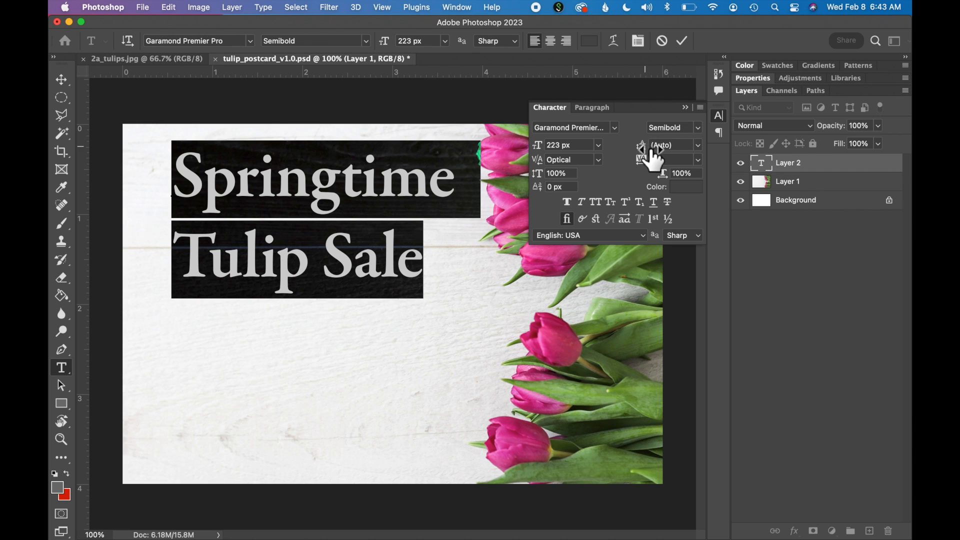
click(666, 144)
text(244)
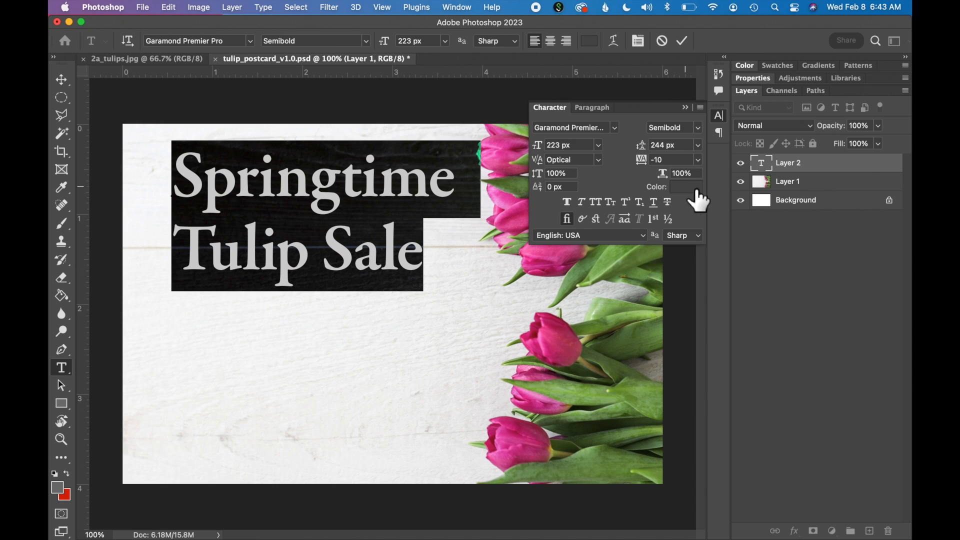
mouse_move(689, 196)
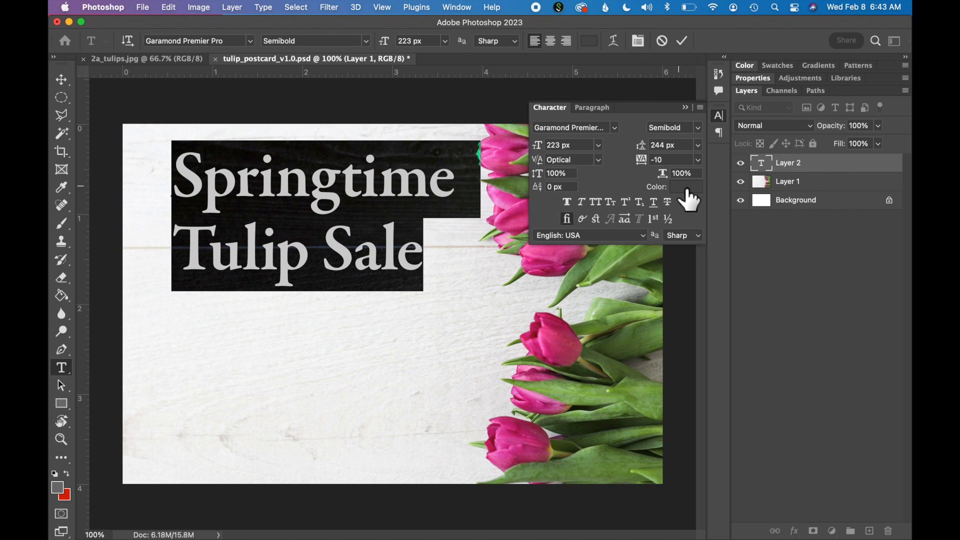
click(685, 187)
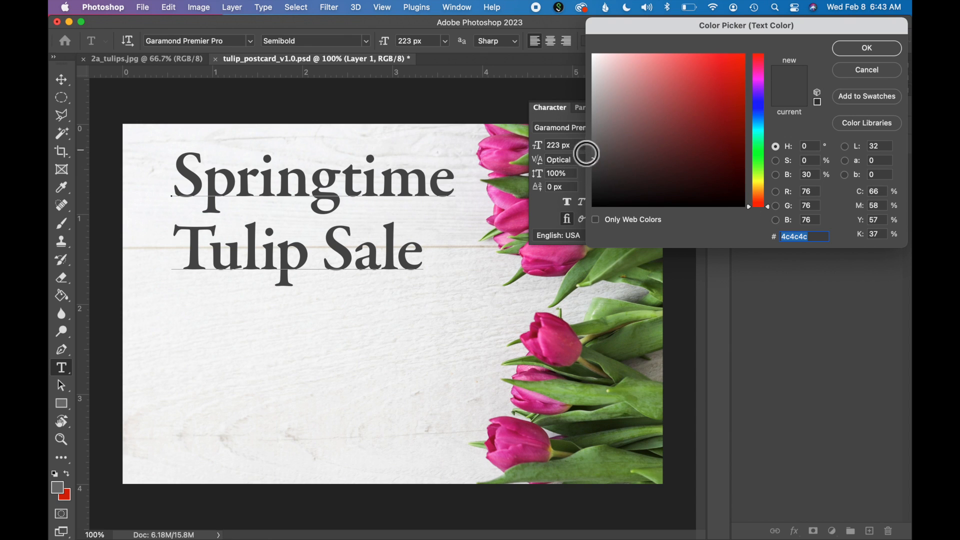
mouse_move(501, 147)
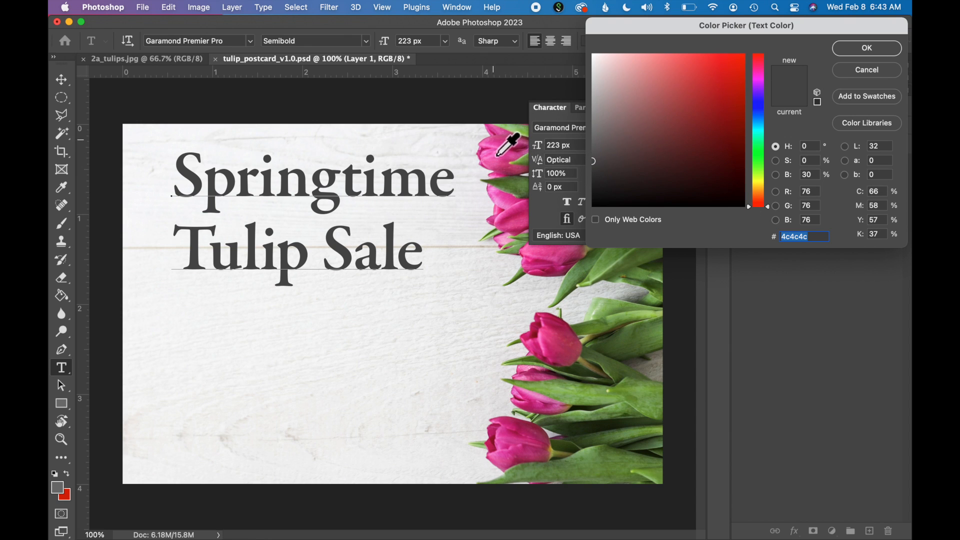
mouse_move(546, 256)
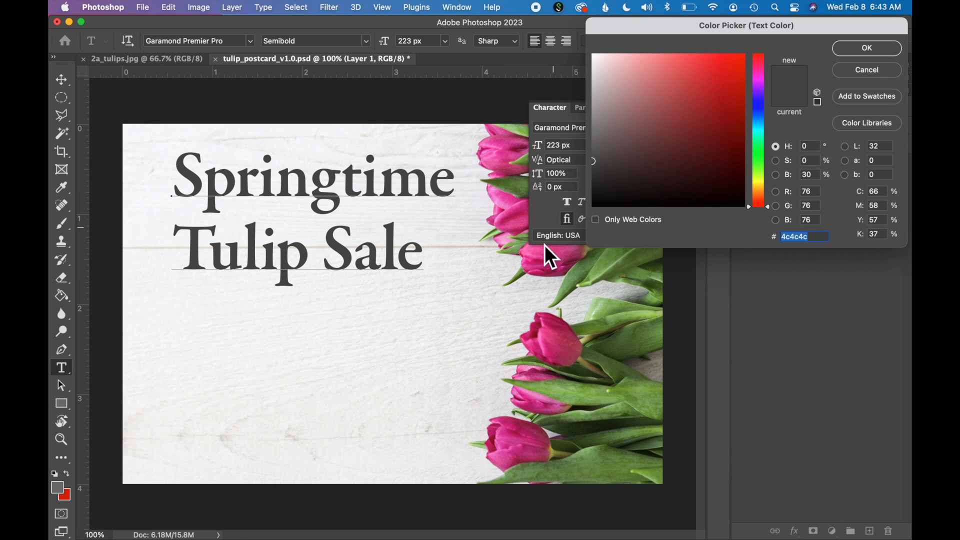
mouse_move(557, 340)
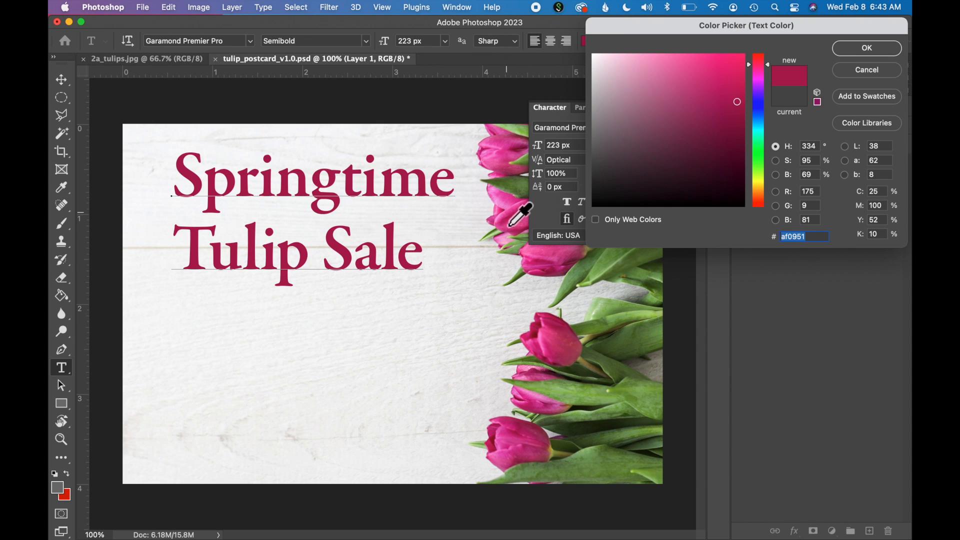
Step: Colour the headline tulip pink (e53c9f) sampled from the petals and confirm
click(684, 66)
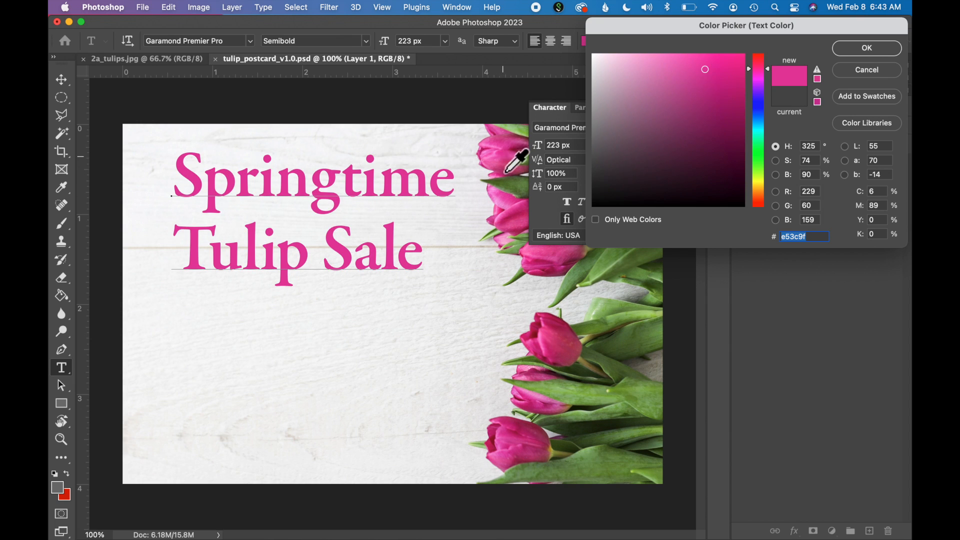
mouse_move(459, 174)
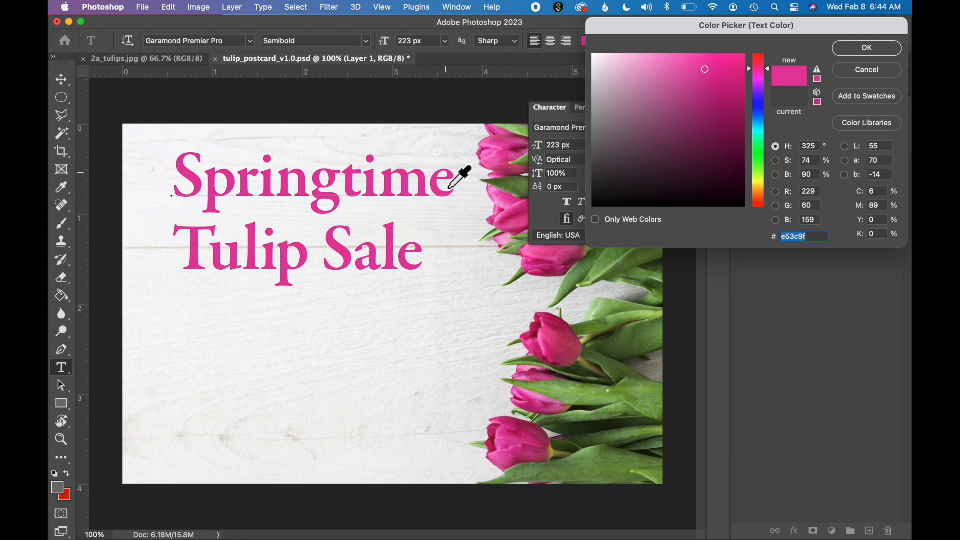
mouse_move(856, 67)
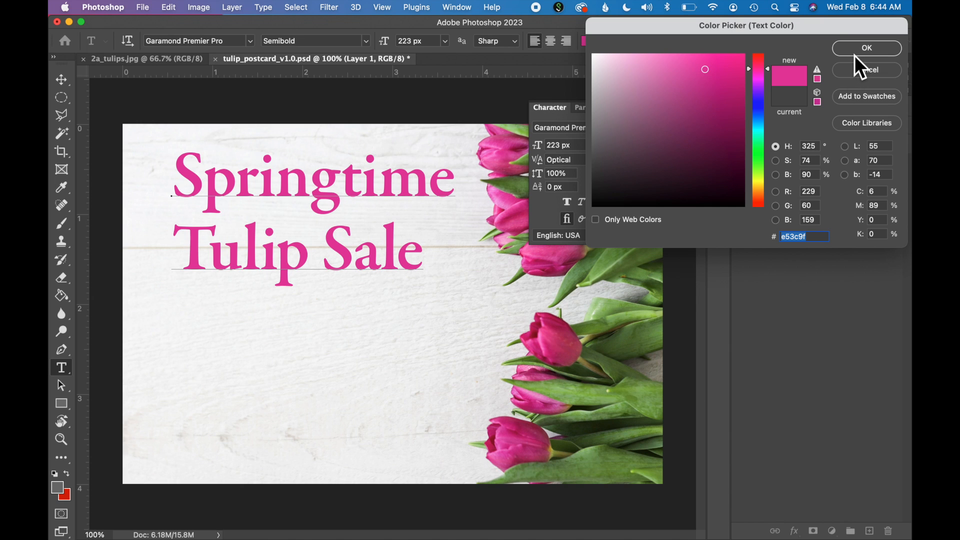
click(865, 48)
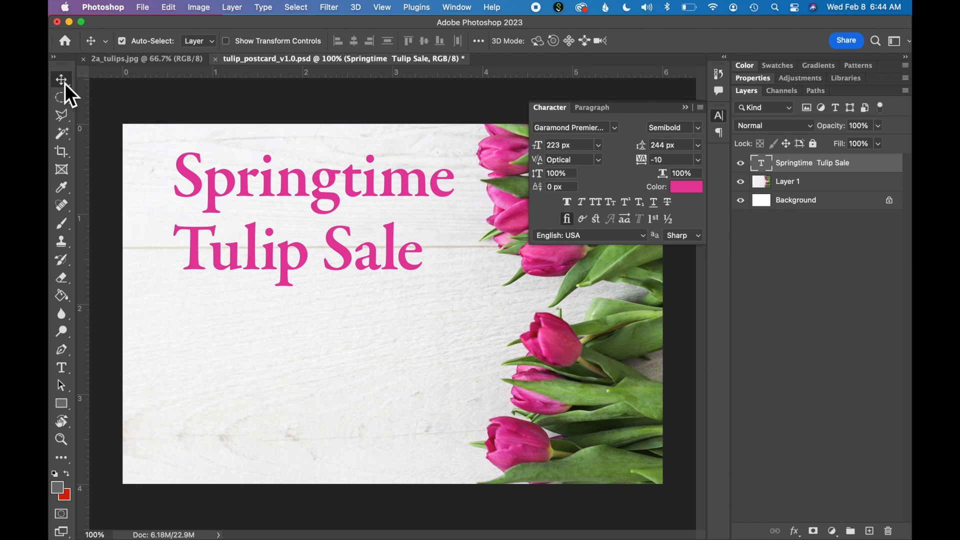
mouse_move(98, 436)
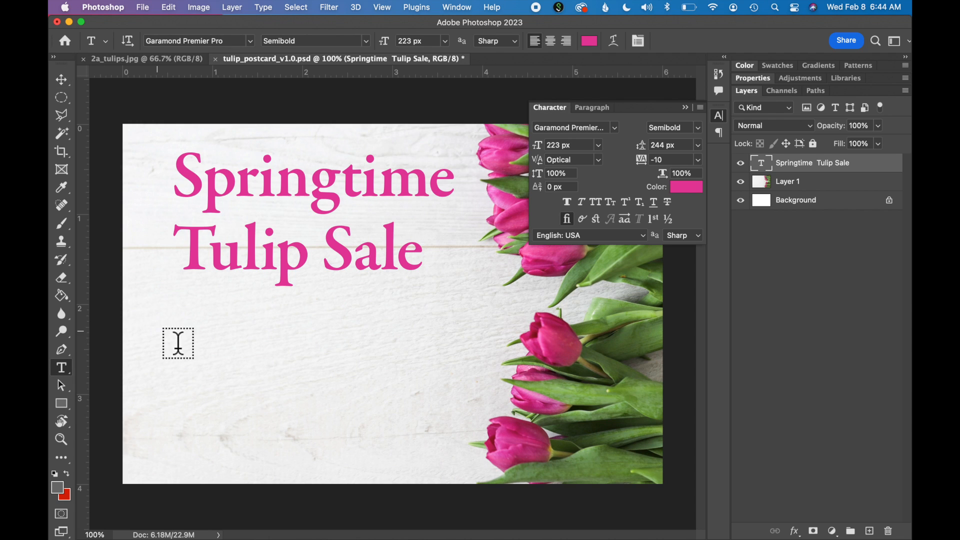
Step: Start a second type layer below the headline, resize it and enter 'The Plant Nursery'
text(Lorem Ipsum)
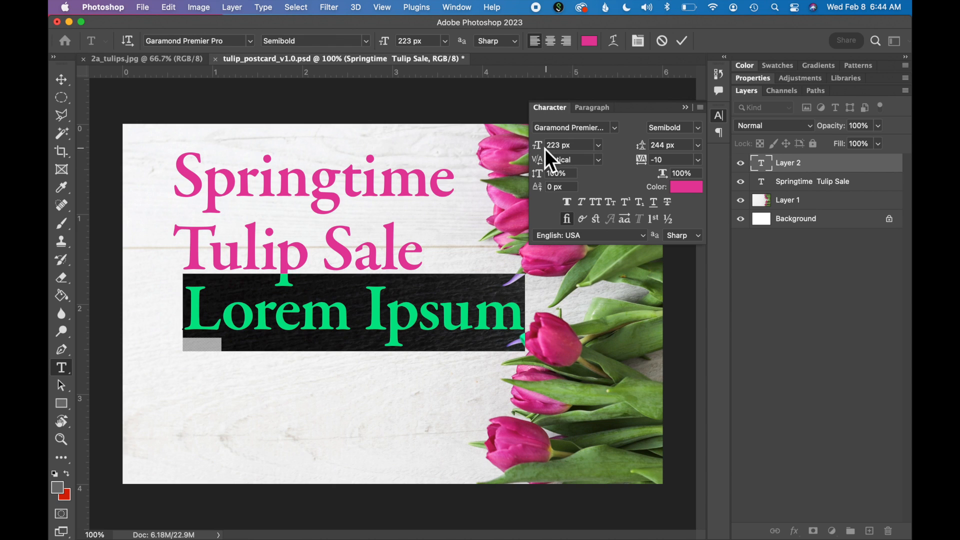
text(112 px)
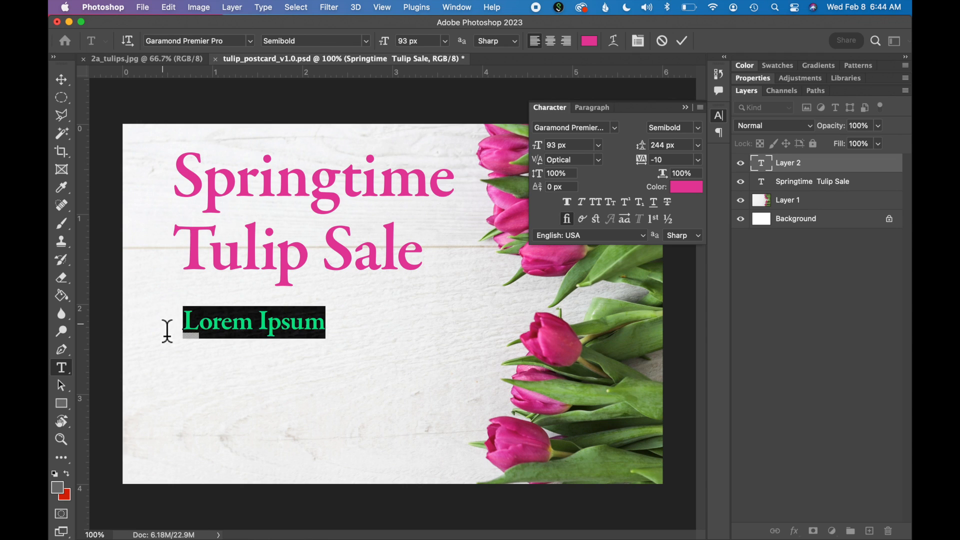
text(The Plant)
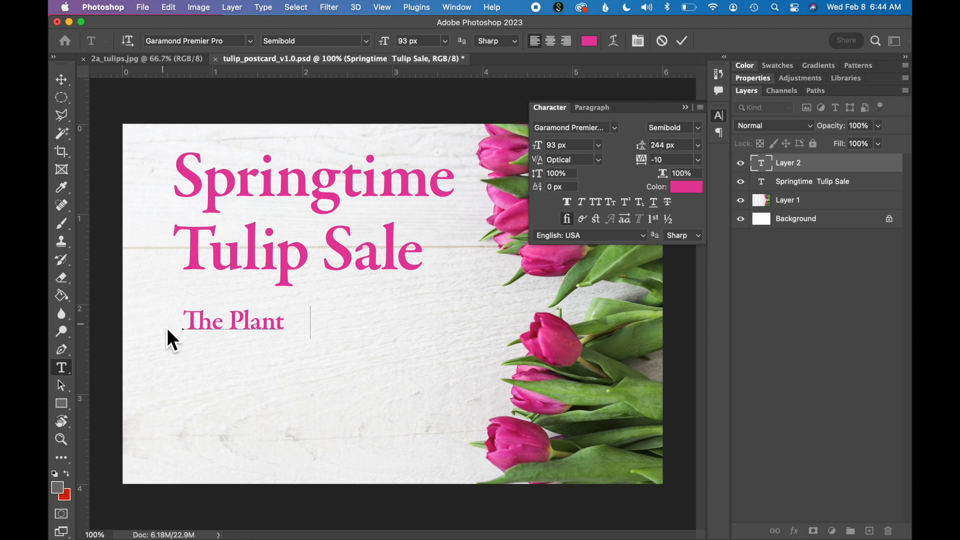
text(Nursery)
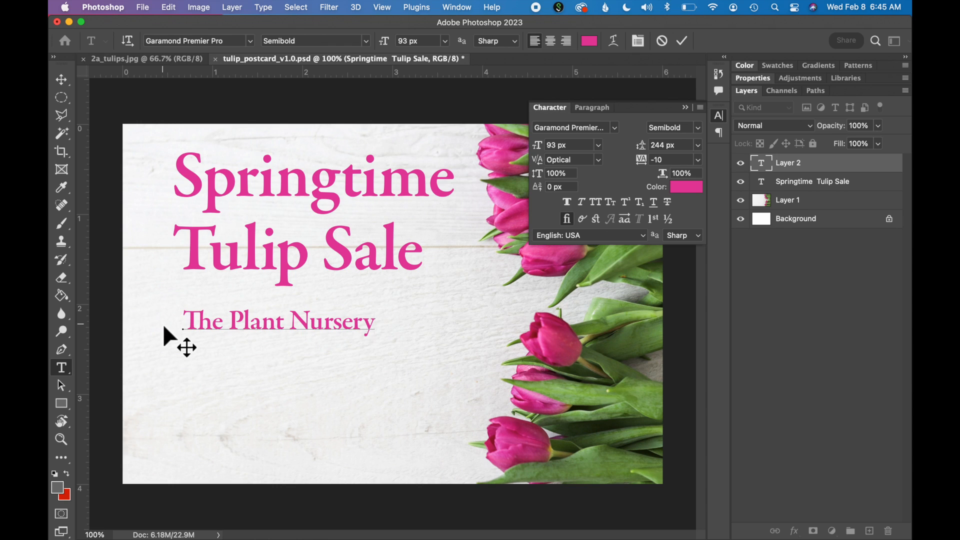
Step: Add 'Saturday, May 3' on the line below and select both subhead lines
click(182, 398)
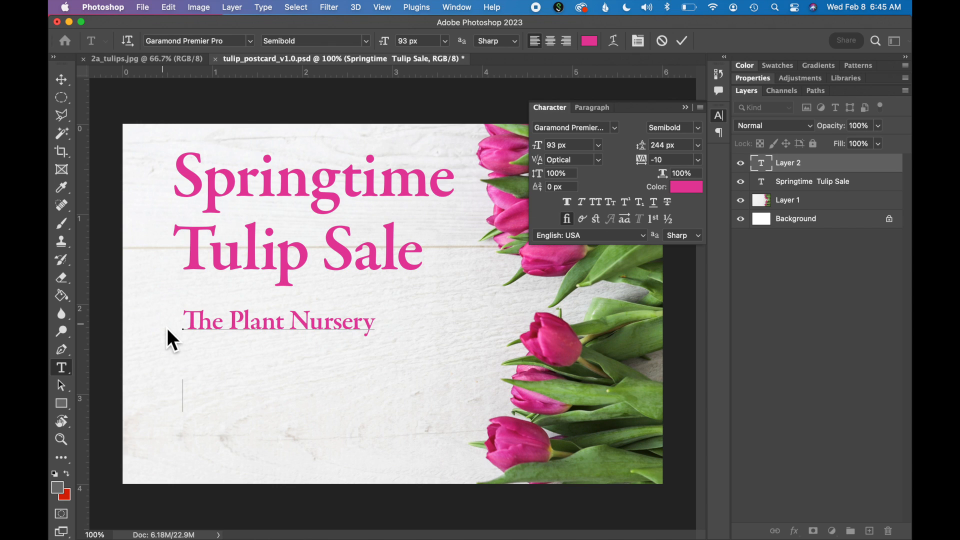
text(Saturda)
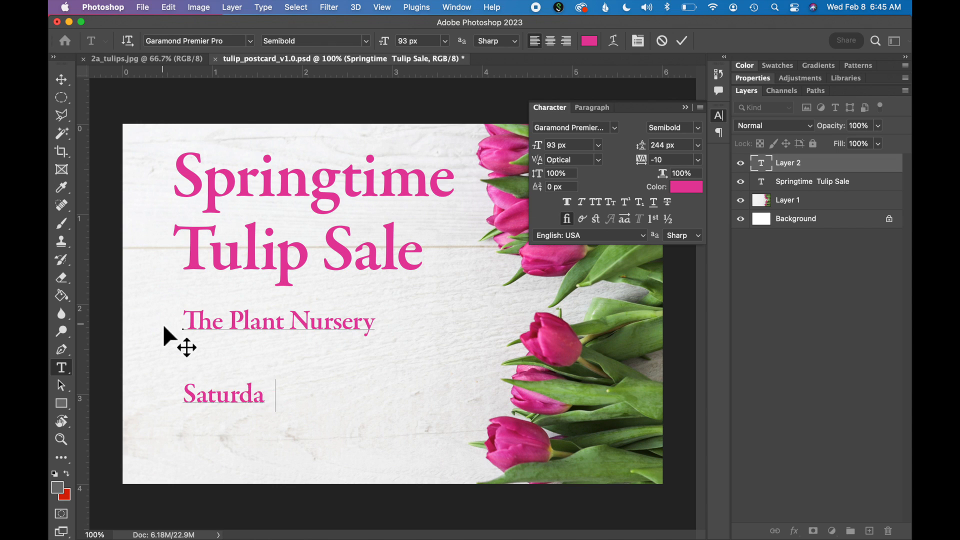
text(y, May 3)
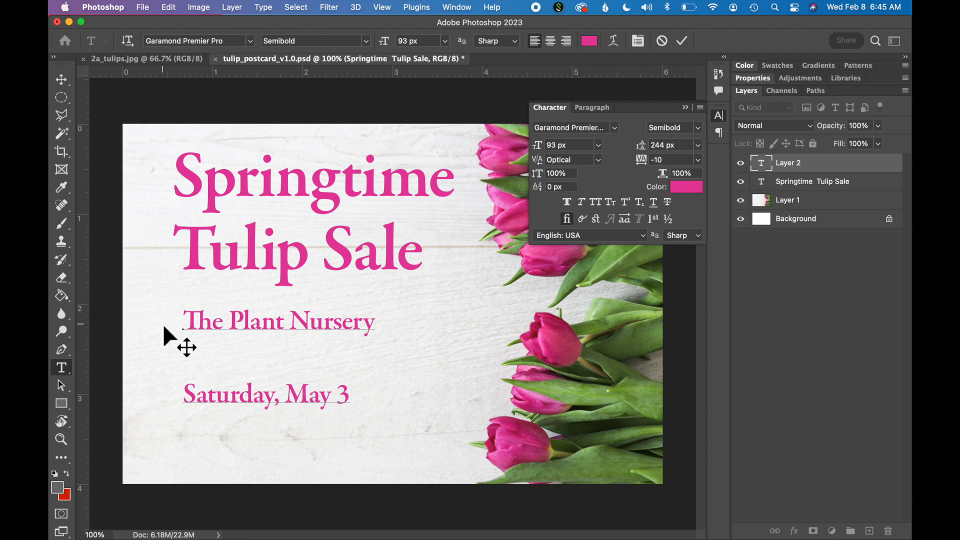
mouse_move(357, 405)
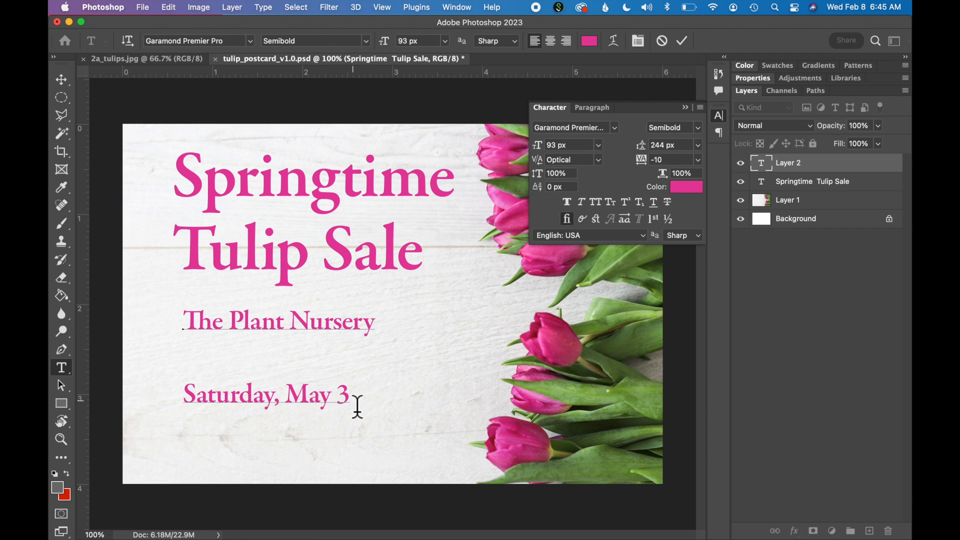
drag(182, 321, 350, 405)
text(92)
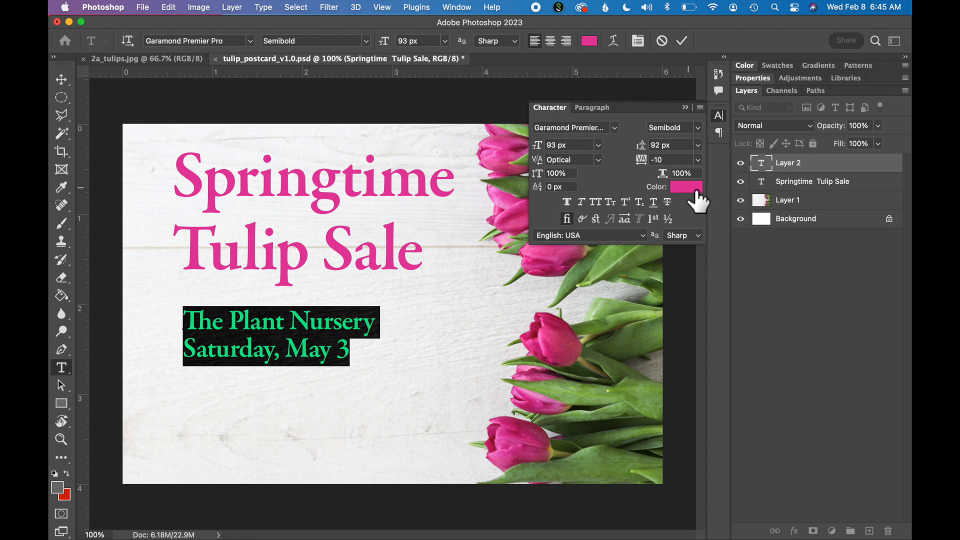
Step: Recolour the Plant Nursery / Saturday, May 3 lines to dark gray 4d4d4d via the Character colour picker
click(685, 187)
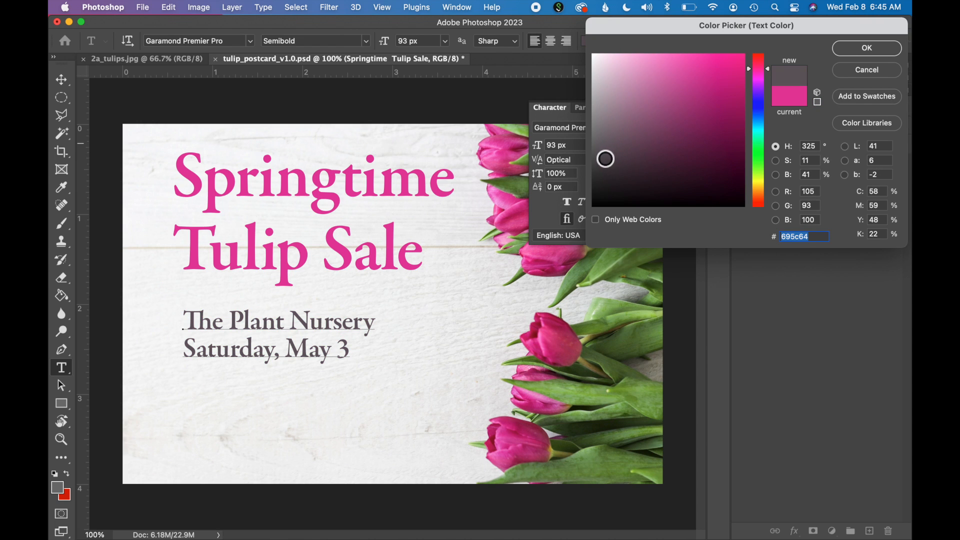
click(599, 167)
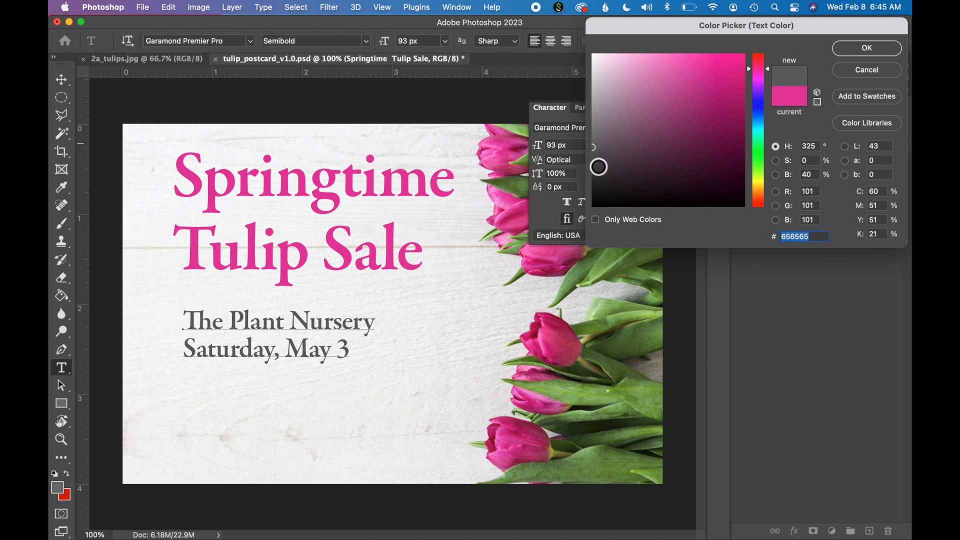
click(598, 168)
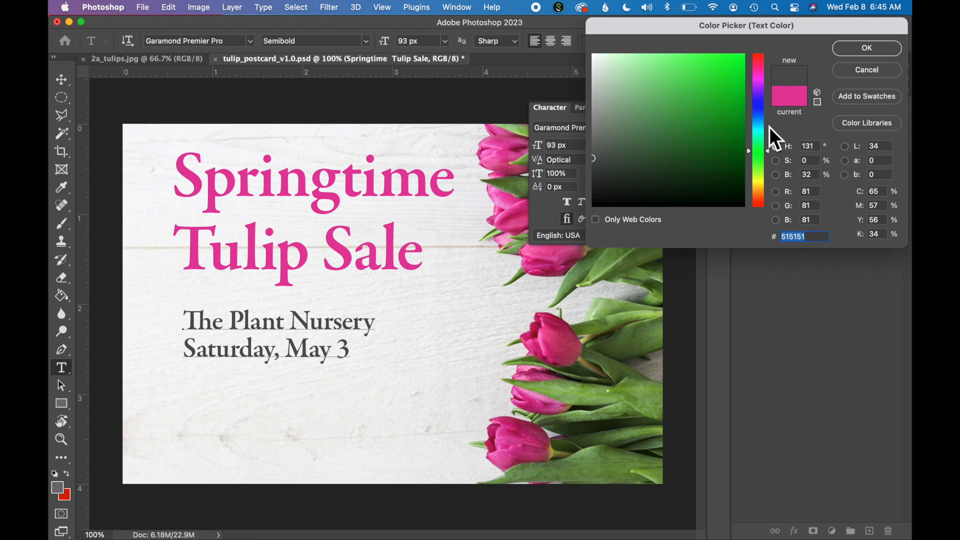
click(758, 70)
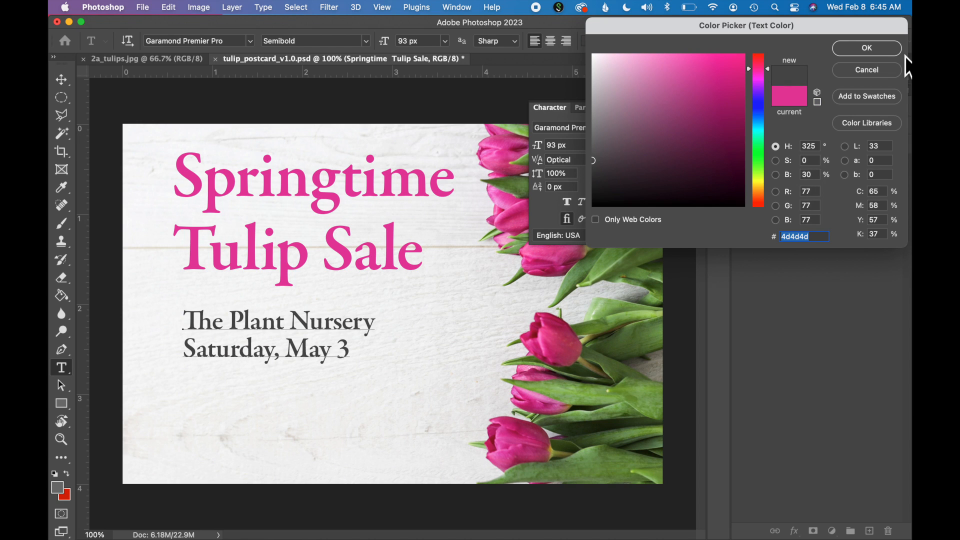
click(866, 48)
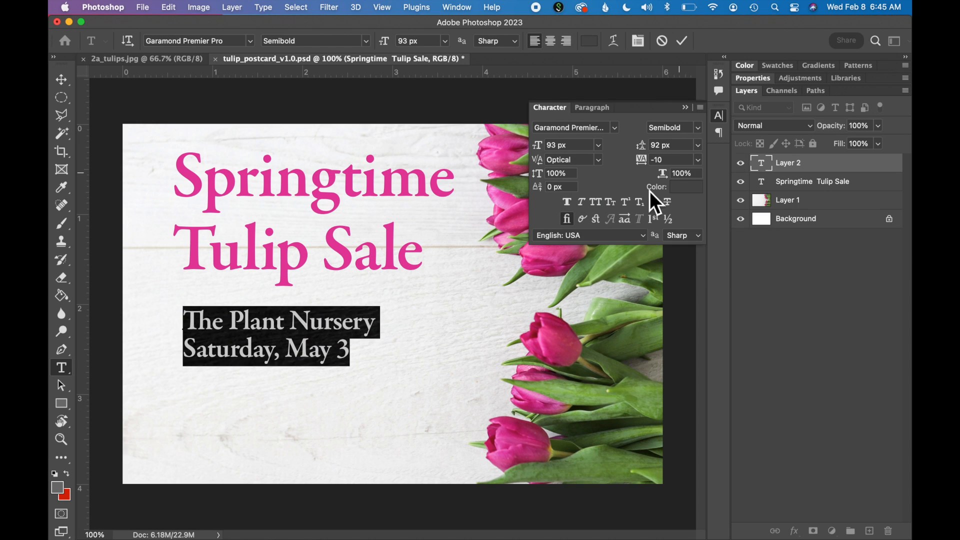
click(537, 145)
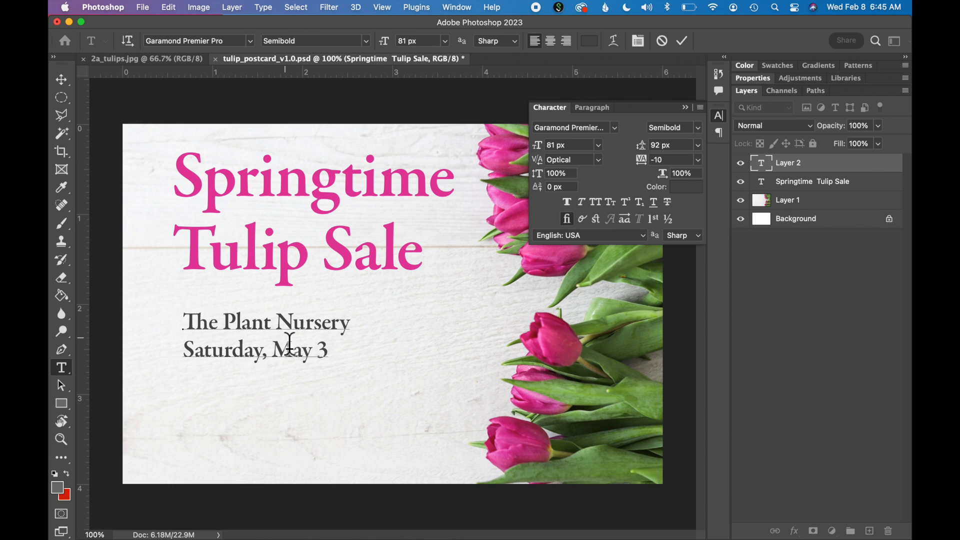
Step: Shrink the subhead to 64 px with 72 px leading and switch it to All Caps
drag(184, 323, 327, 351)
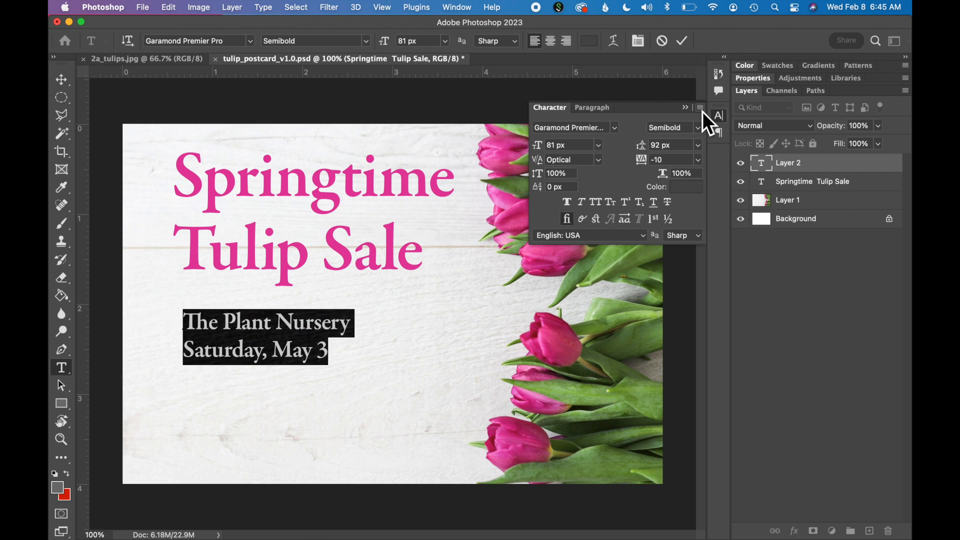
click(686, 107)
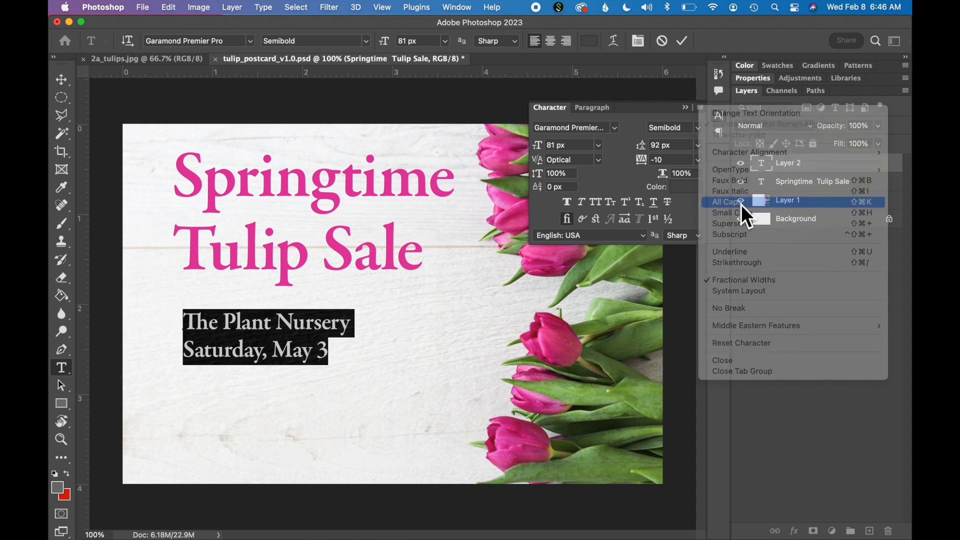
click(726, 201)
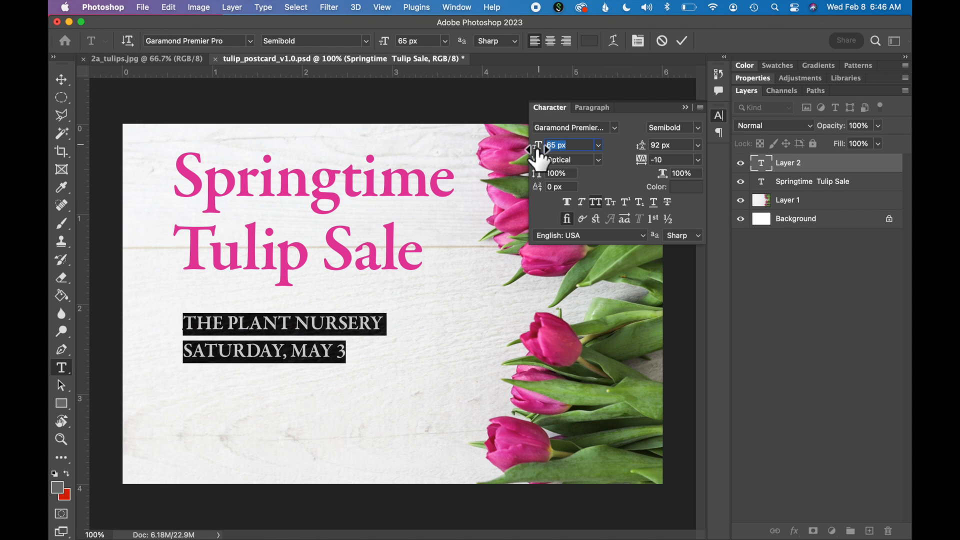
click(531, 149)
text(64)
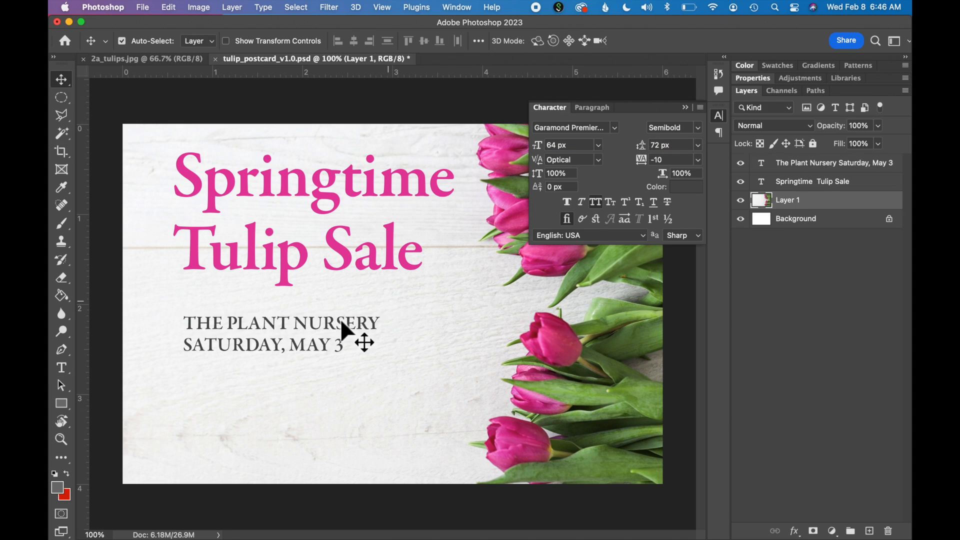
Step: Nudge the all-caps subhead up and left so it sits closer beneath the headline
drag(343, 331, 272, 315)
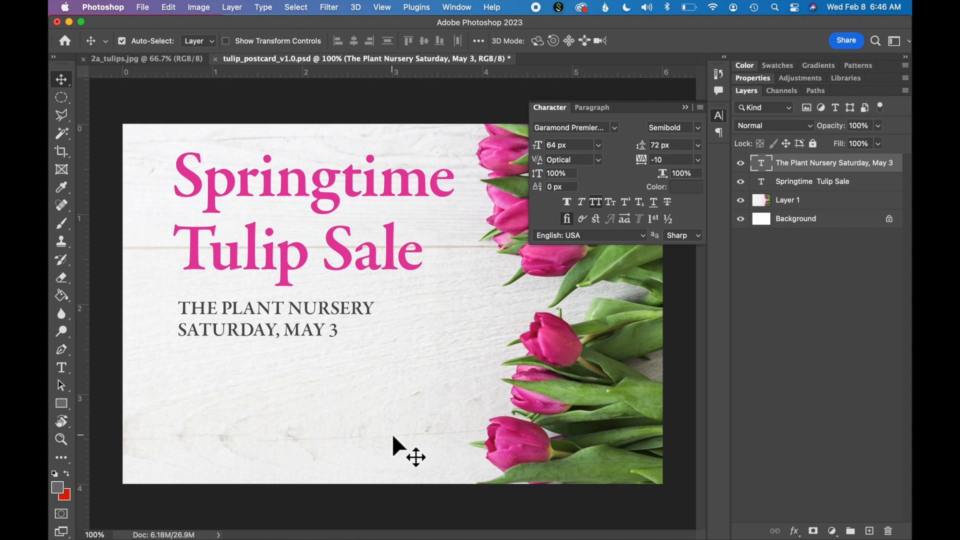
mouse_move(61, 367)
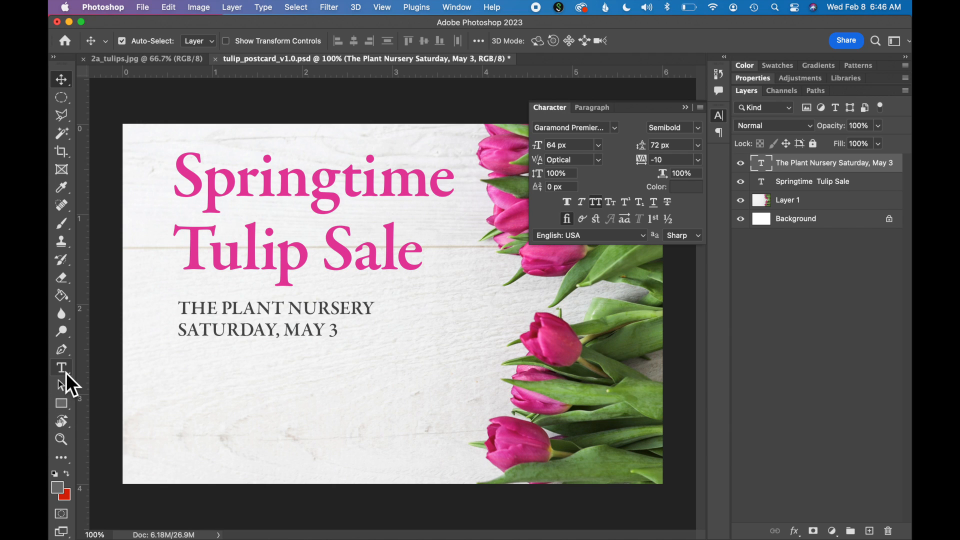
Step: Draw a paragraph text box below the subhead for Lorem ipsum and turn off All Caps
click(61, 367)
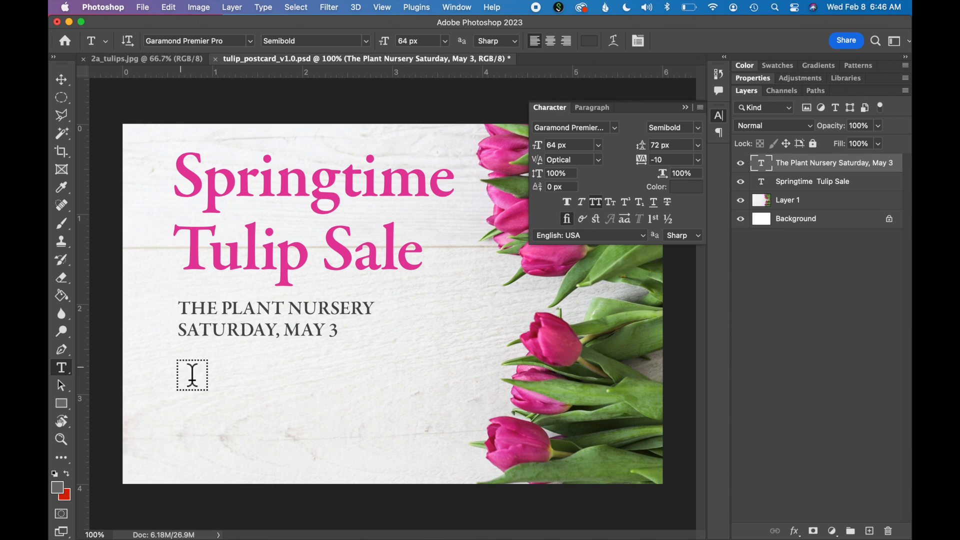
drag(192, 375, 324, 447)
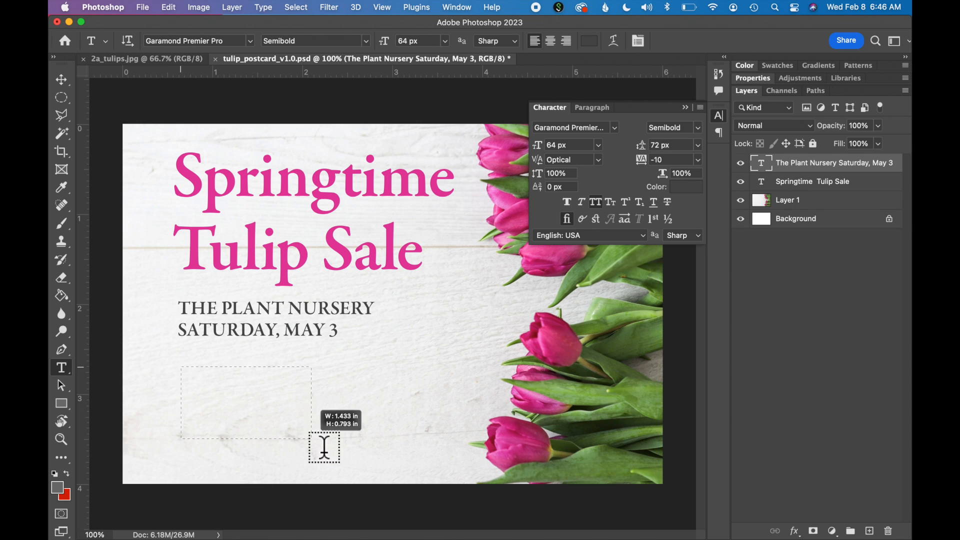
drag(310, 437, 430, 456)
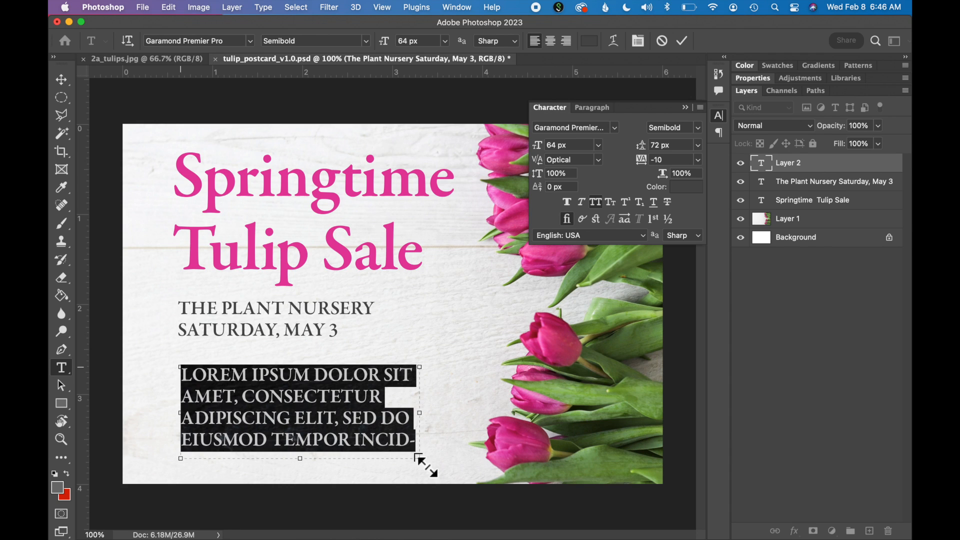
click(686, 107)
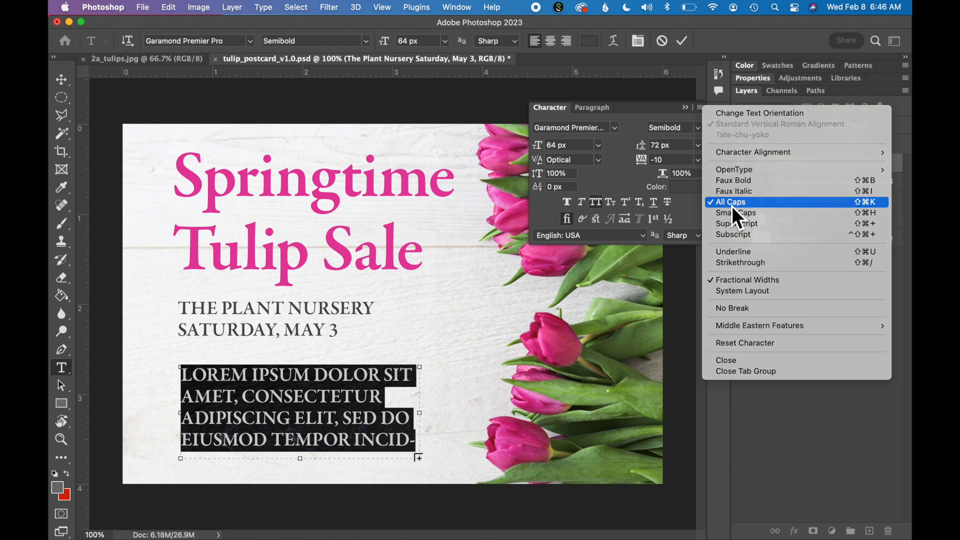
click(732, 202)
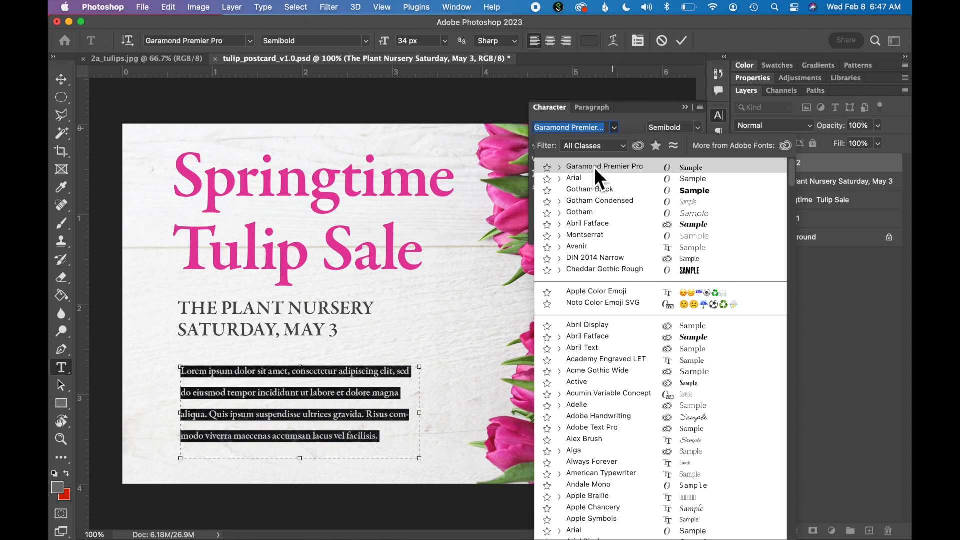
Step: Switch the paragraph to Arial with 45 px leading and widen its text box
click(574, 178)
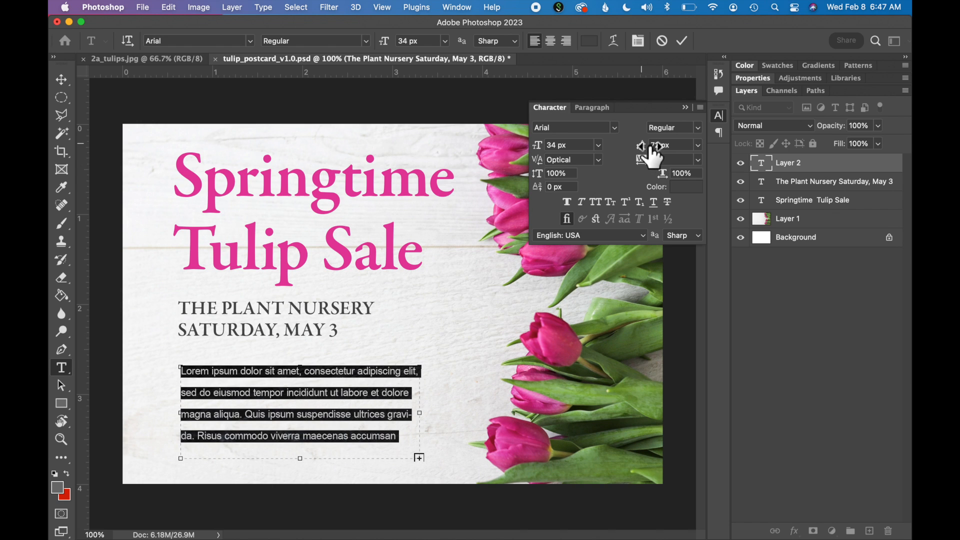
text(47)
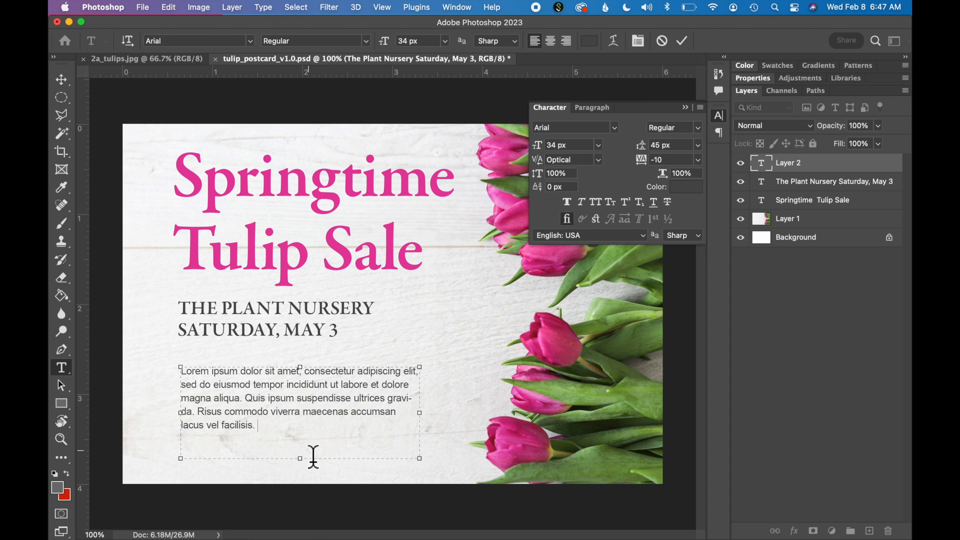
mouse_move(264, 435)
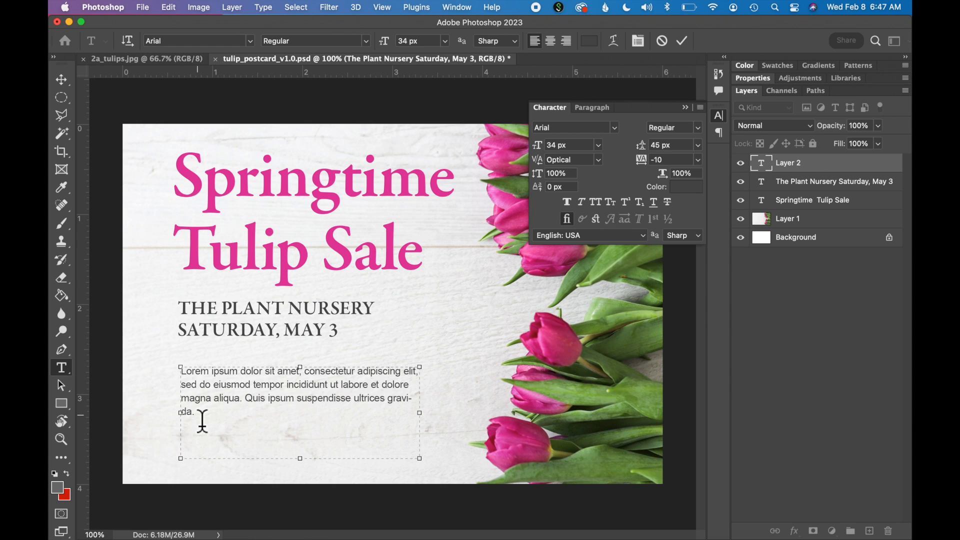
mouse_move(428, 424)
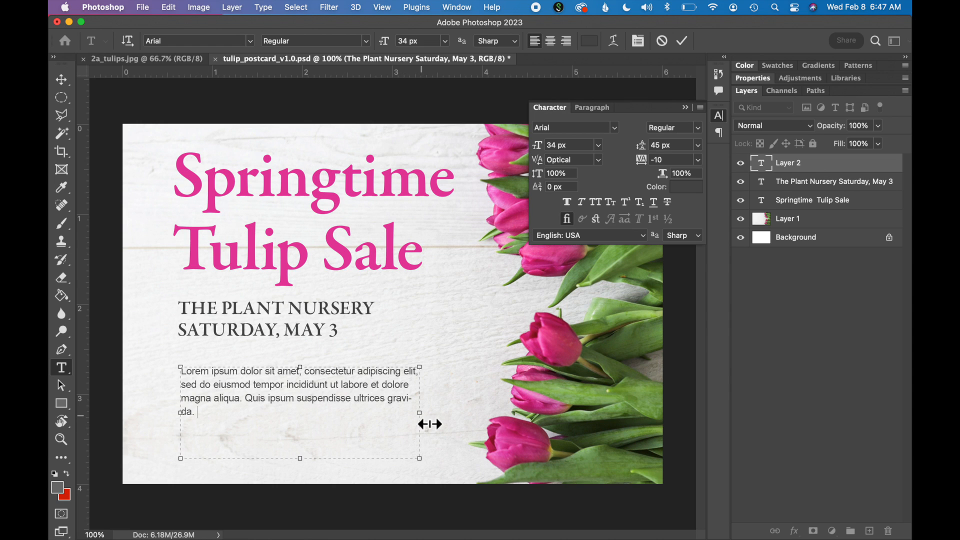
drag(419, 424, 432, 424)
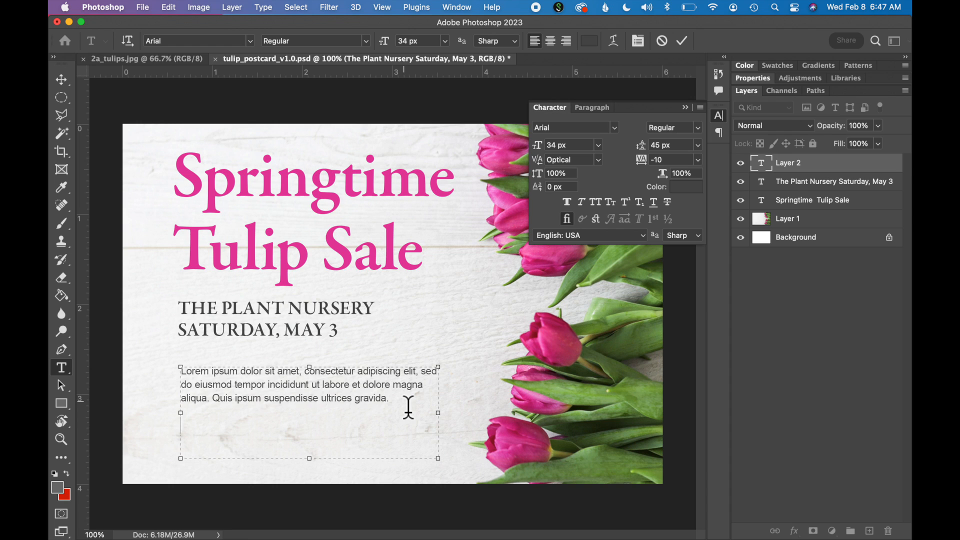
Step: Add tulipsale.com on a new line, make it Bold and commit the text
text(tulip)
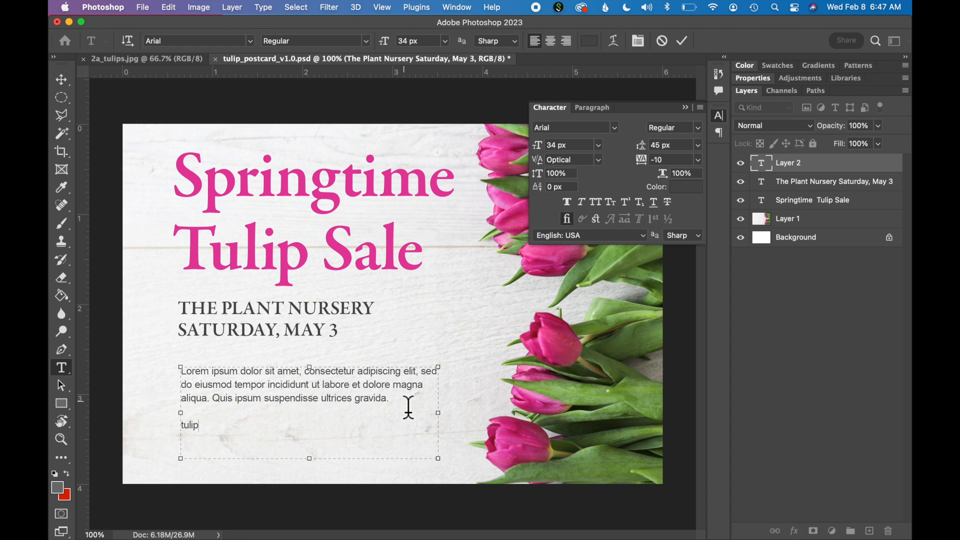
text(sale.com)
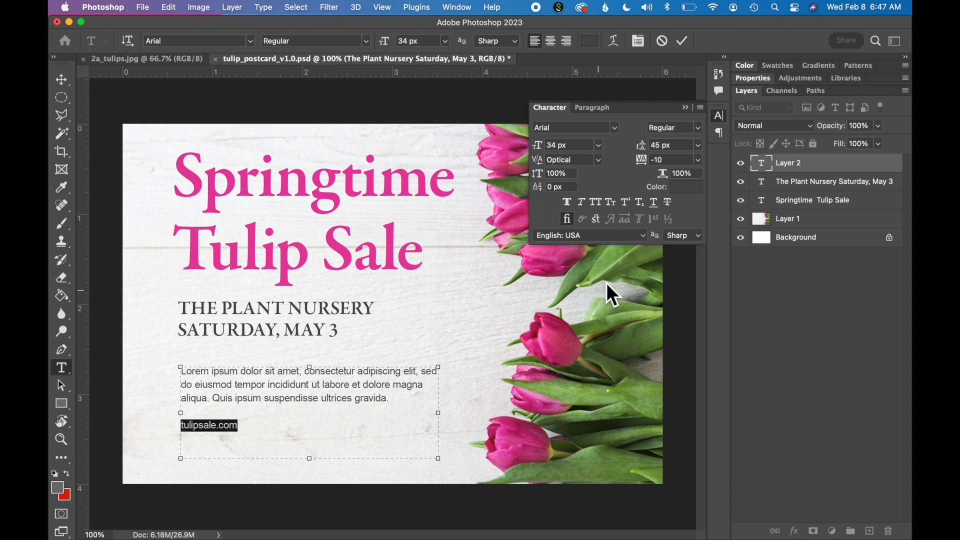
click(672, 127)
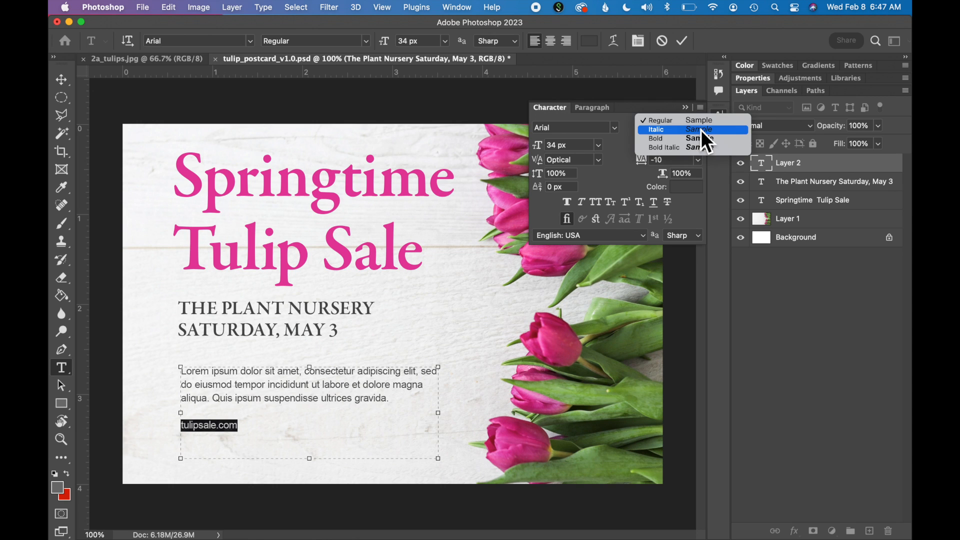
click(654, 138)
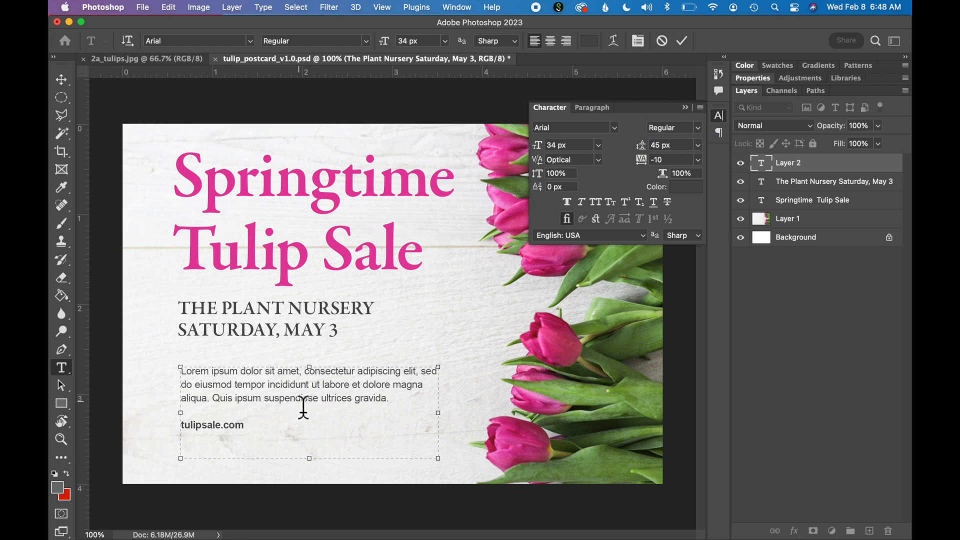
click(60, 78)
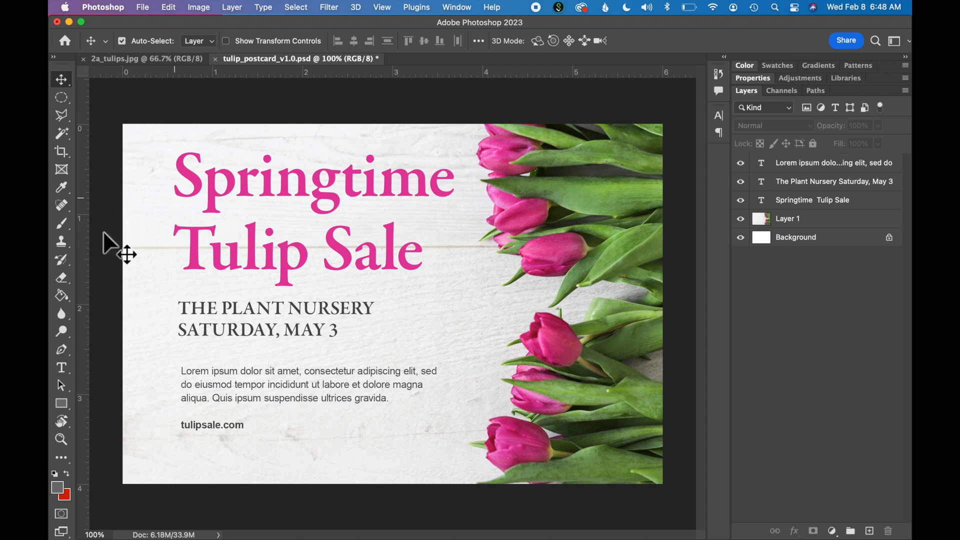
mouse_move(178, 300)
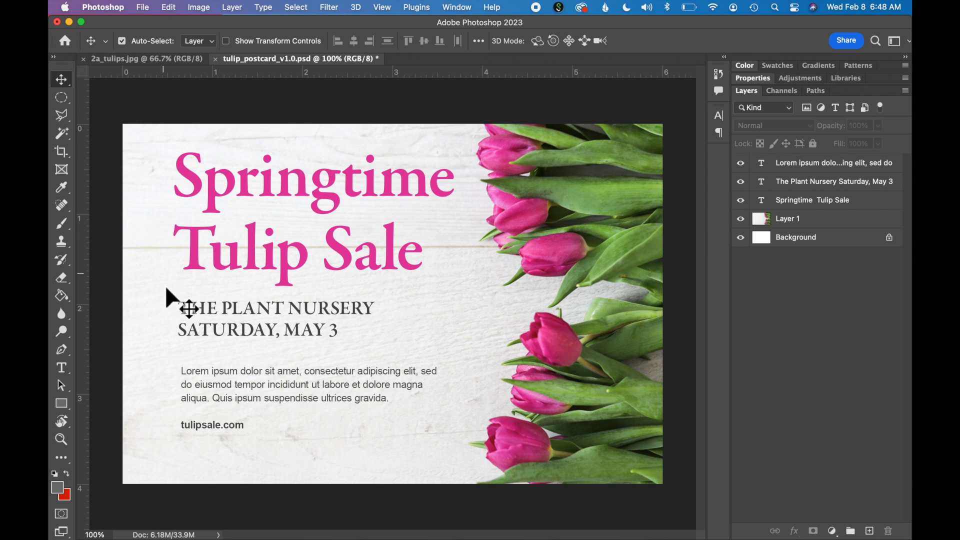
mouse_move(195, 230)
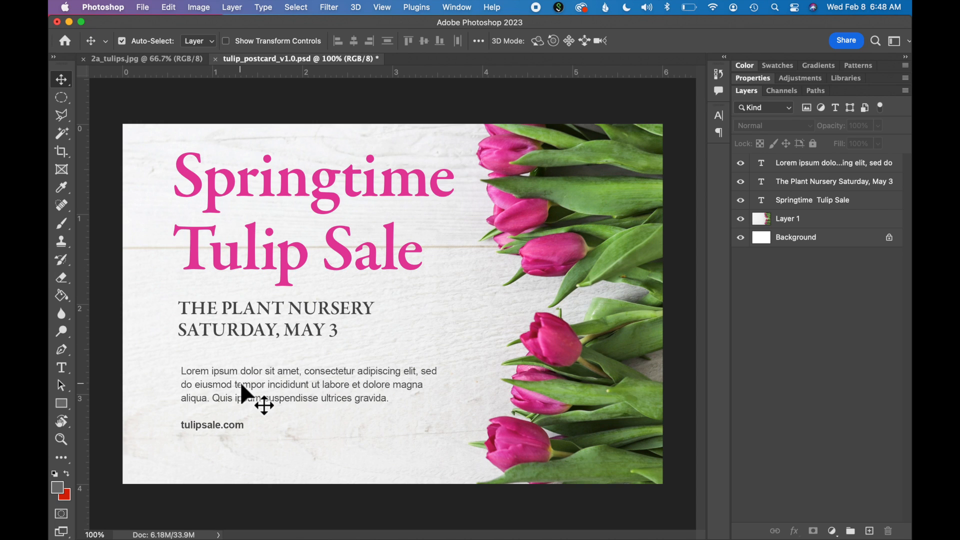
mouse_move(104, 101)
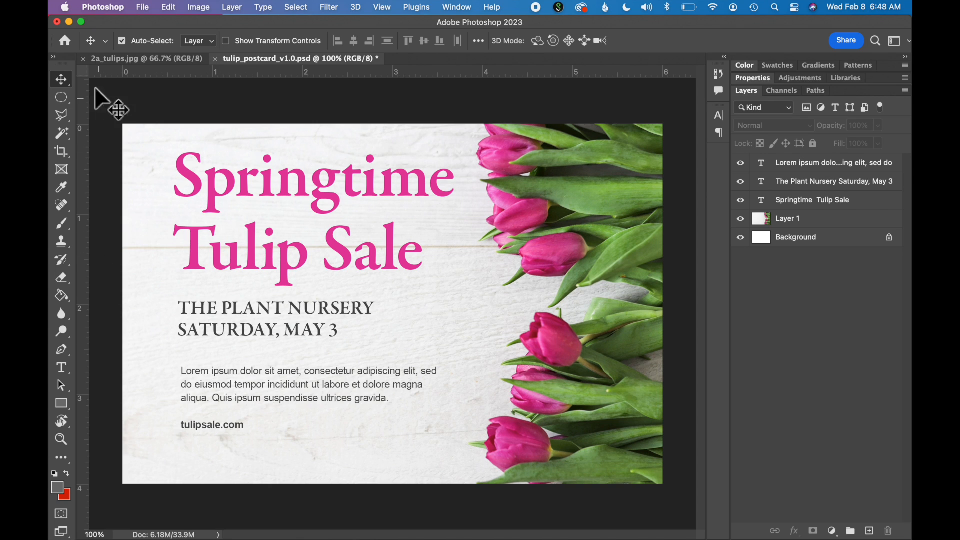
mouse_move(92, 440)
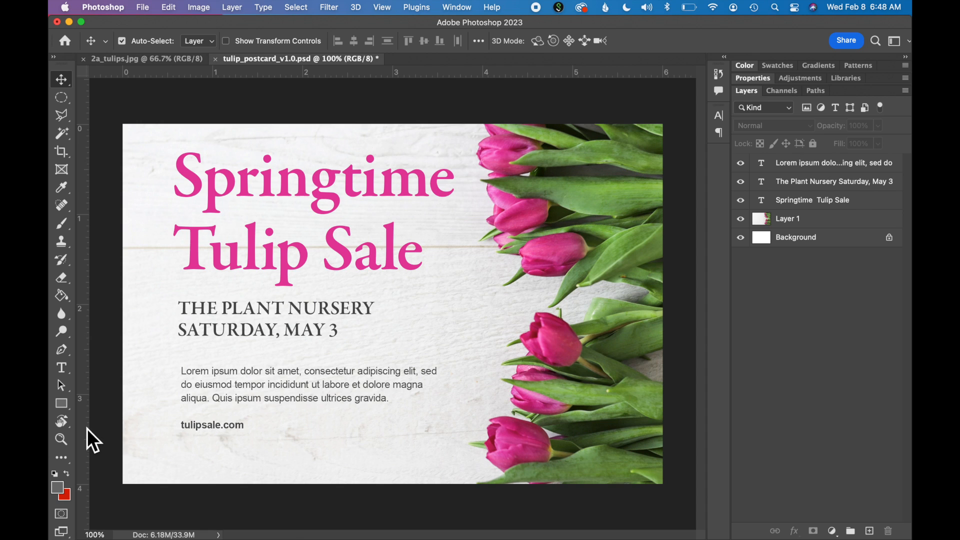
Step: Pull a vertical guide to the headline's left edge and nudge the subhead onto it
drag(126, 72, 176, 432)
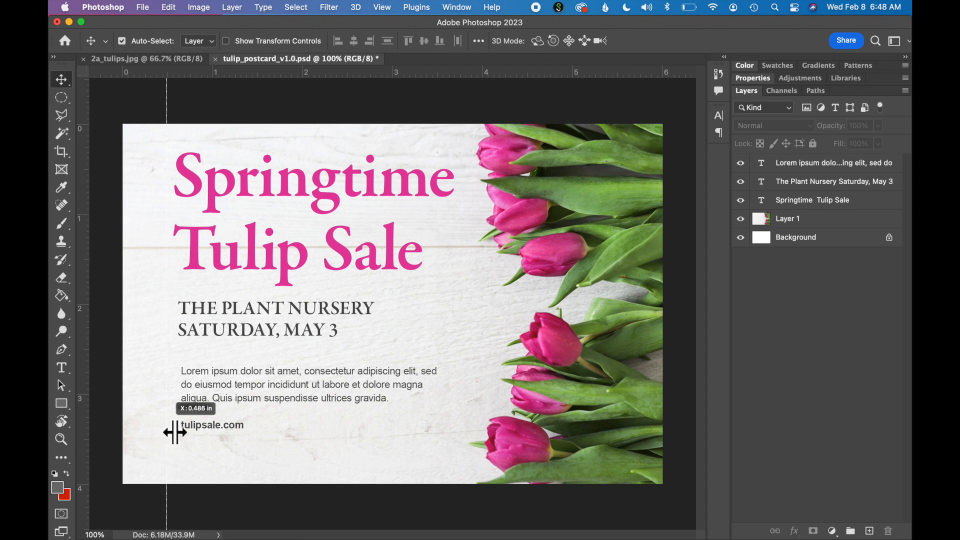
drag(170, 432, 181, 432)
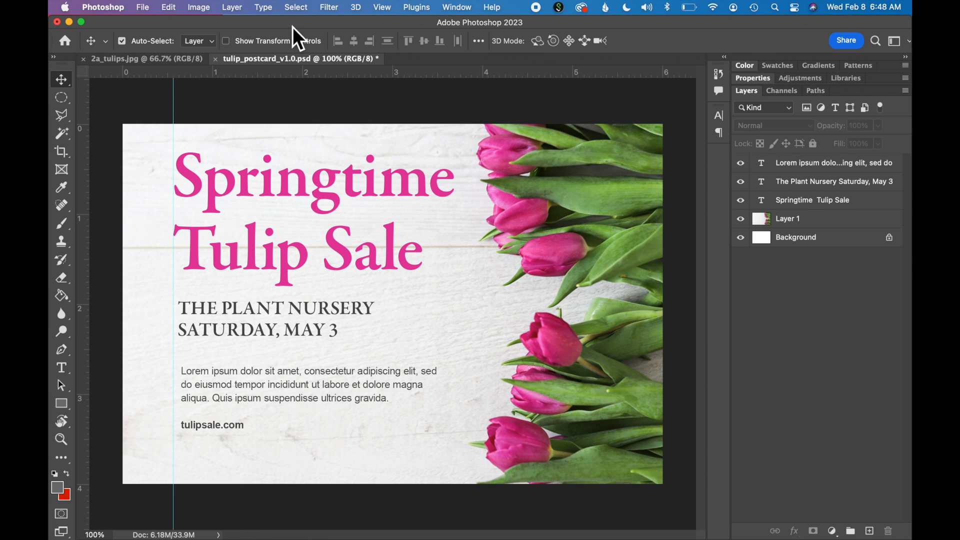
click(381, 7)
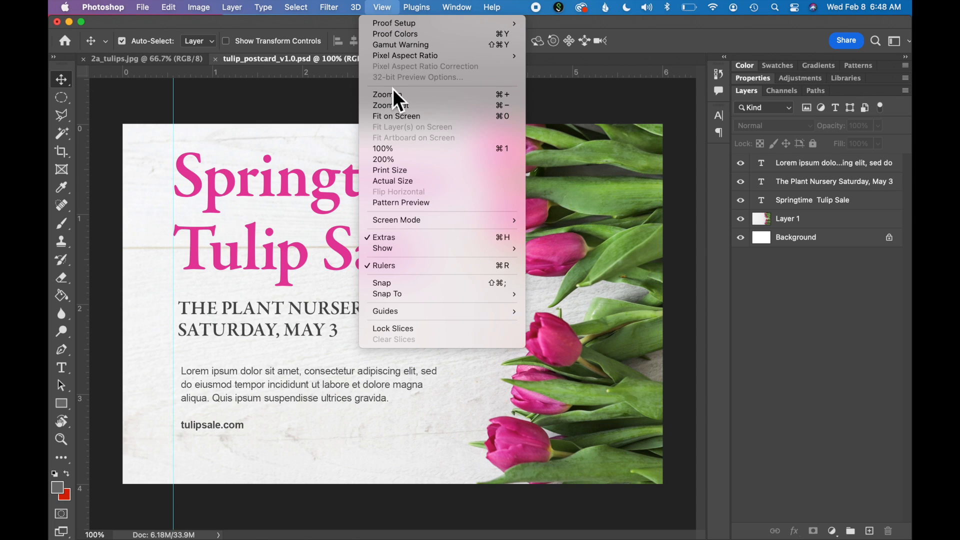
mouse_move(382, 248)
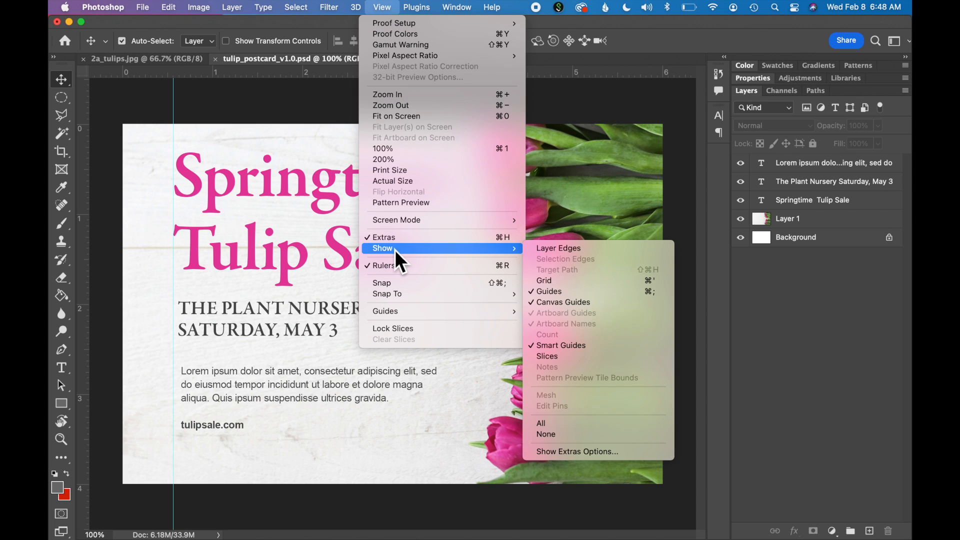
mouse_move(590, 291)
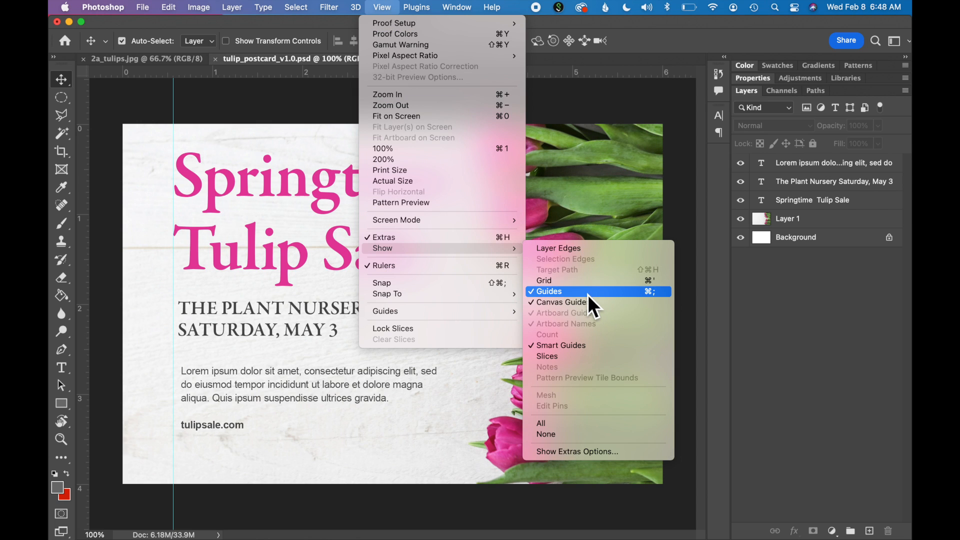
click(548, 291)
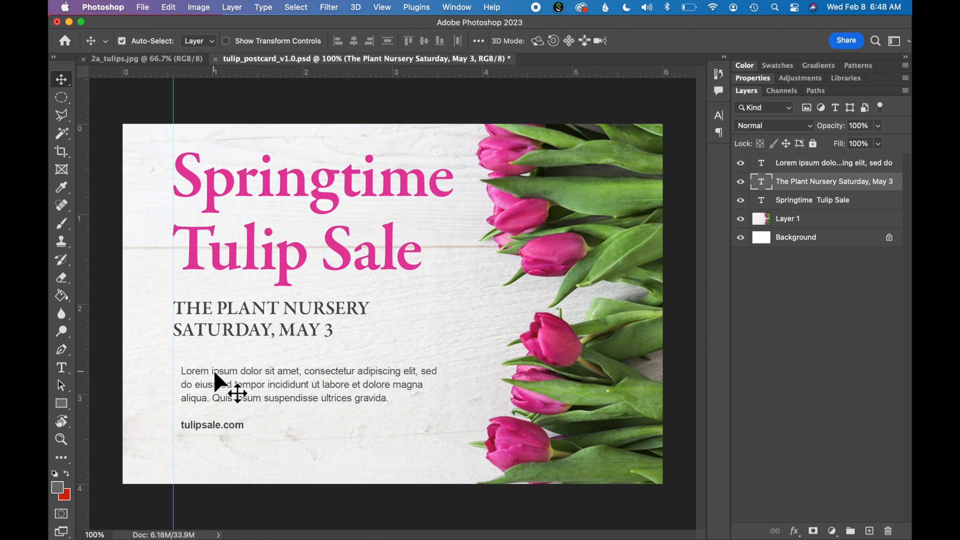
Step: Align the paragraph to the guide and rebalance spacing of headline and subhead
click(834, 162)
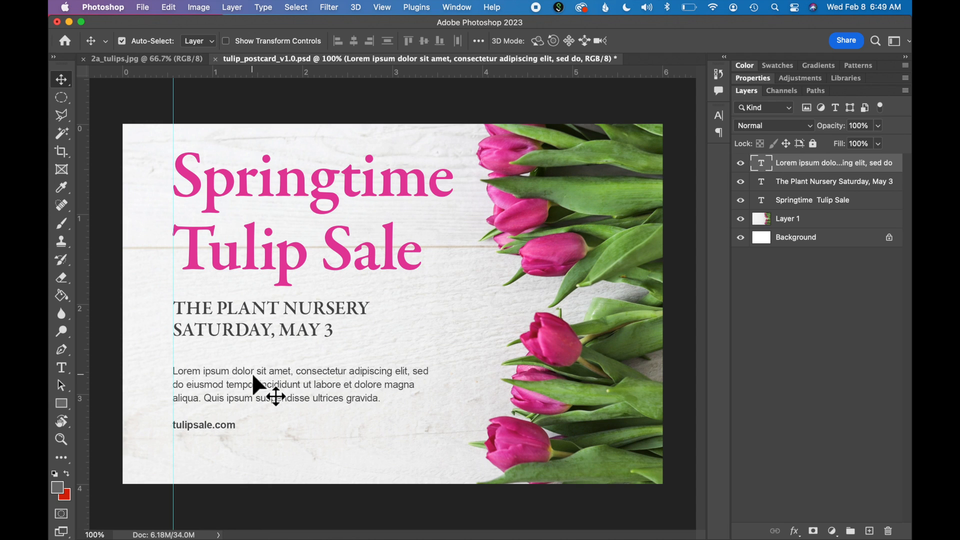
mouse_move(297, 260)
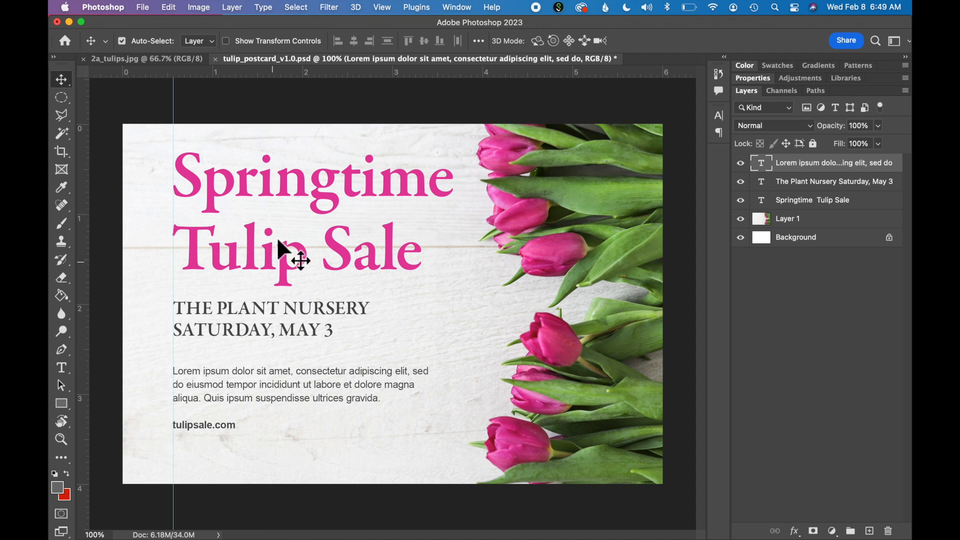
mouse_move(294, 329)
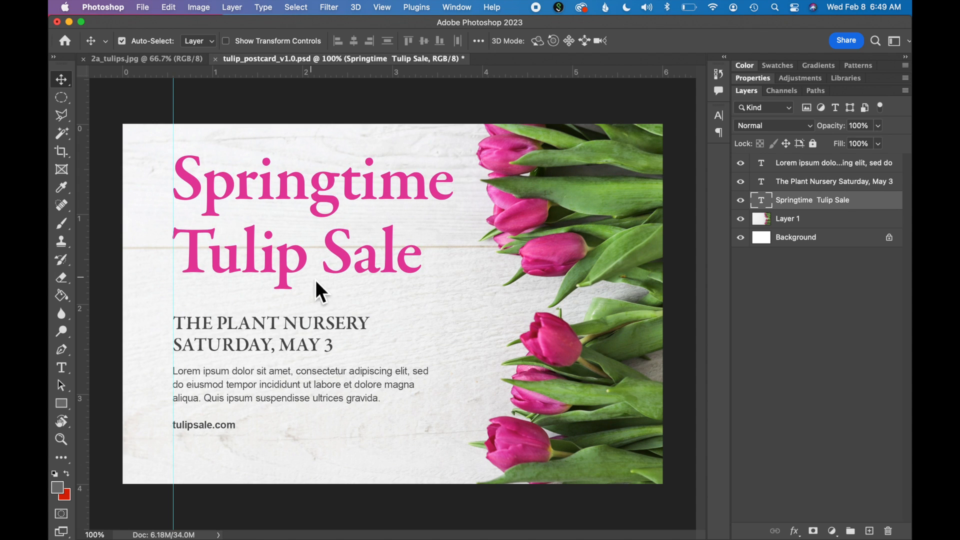
click(832, 162)
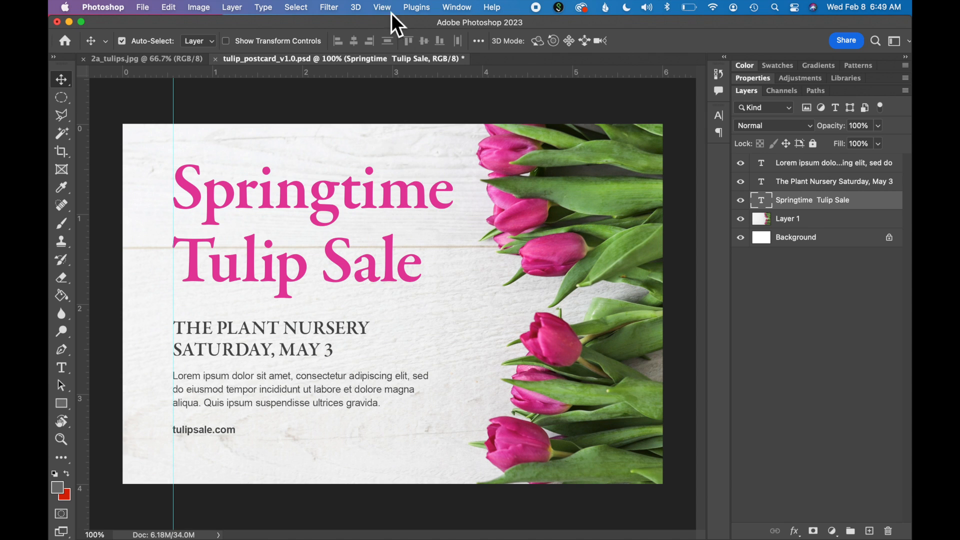
Step: Bring up the File menu's Save command for the finished postcard
click(381, 7)
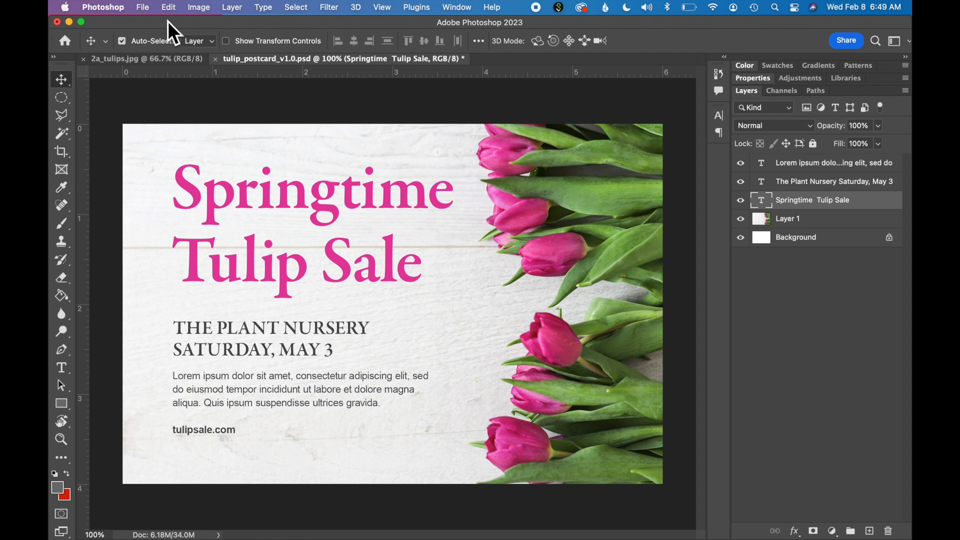
click(142, 7)
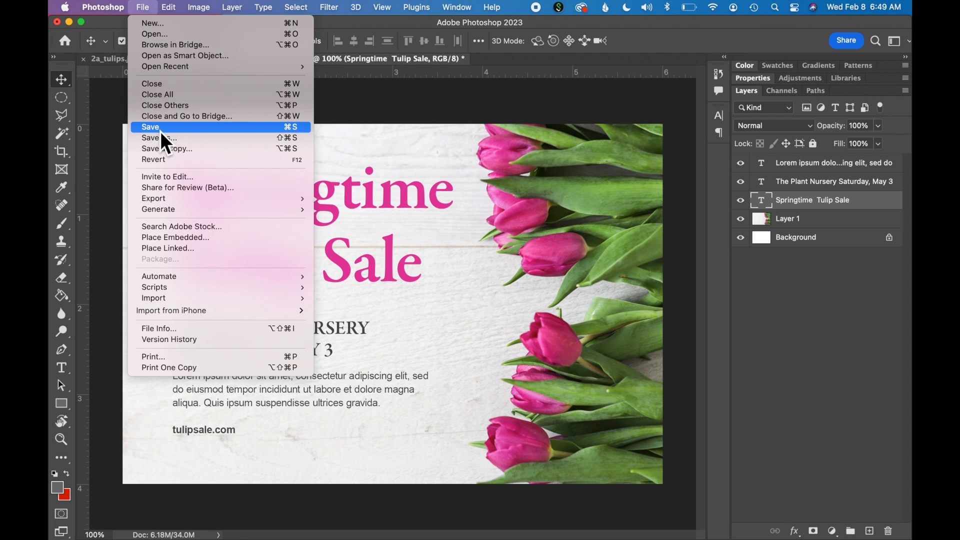